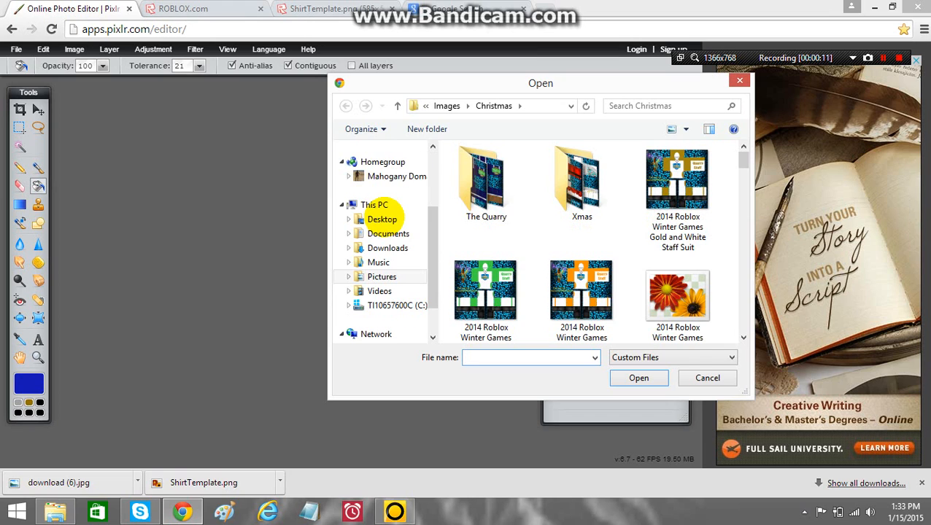
- Open the ShirtTemplatetransparent image from Pictures > Images
{"action": "left_click", "coordinate": [382, 276]}
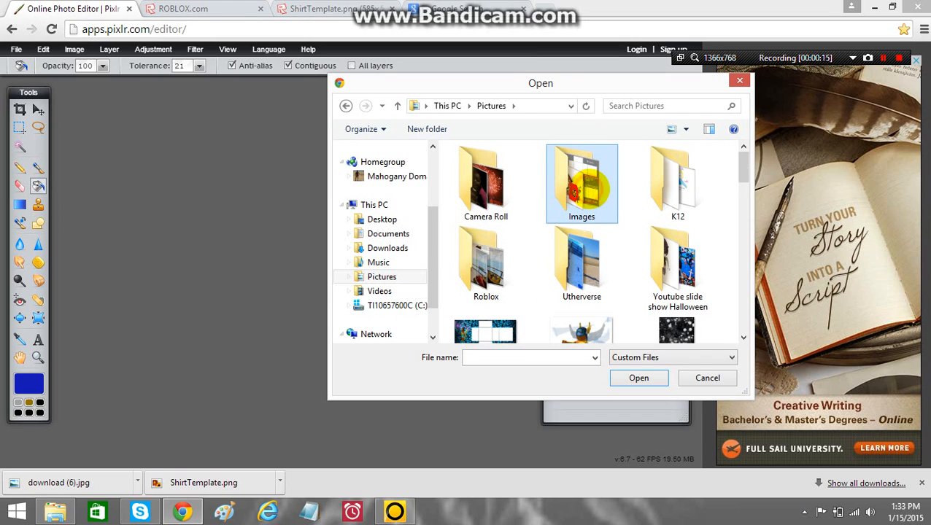
{"action": "double_click", "coordinate": [581, 178]}
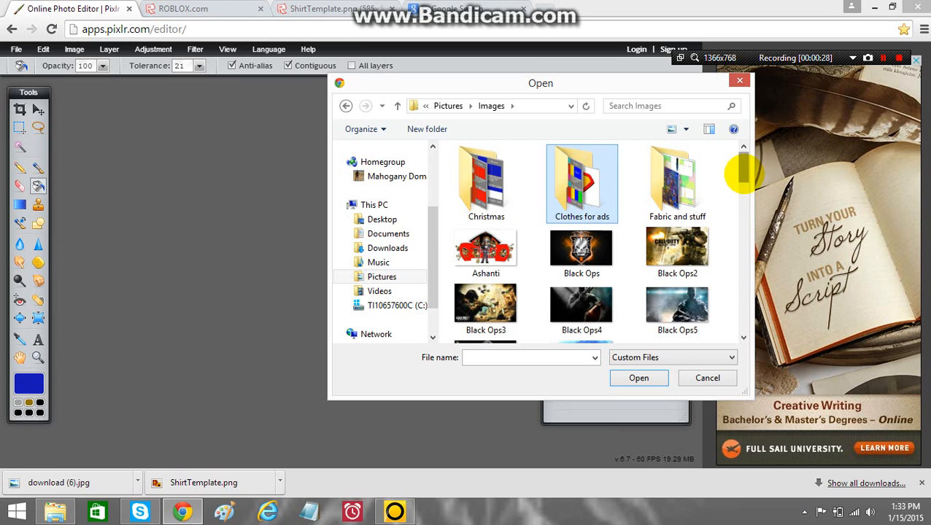
{"action": "scroll", "scroll_direction": "down", "scroll_amount": 3}
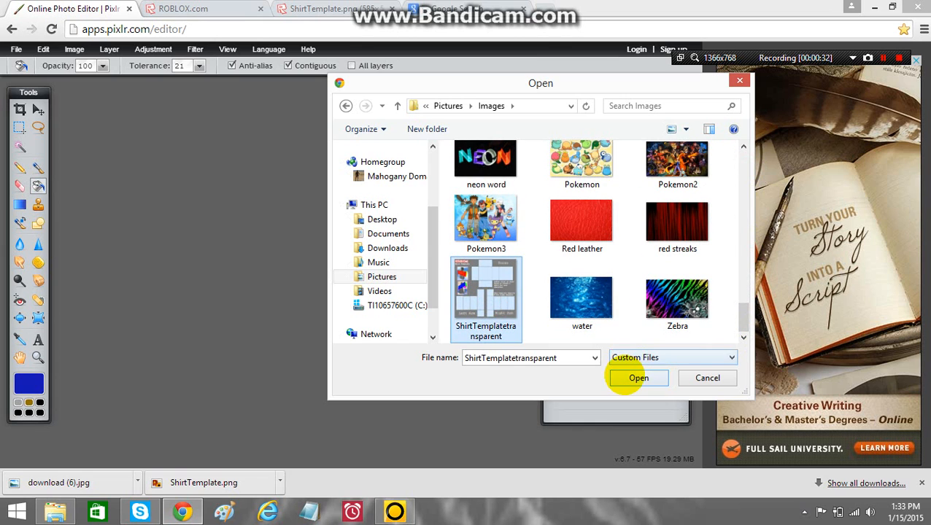
{"action": "left_click", "coordinate": [639, 377]}
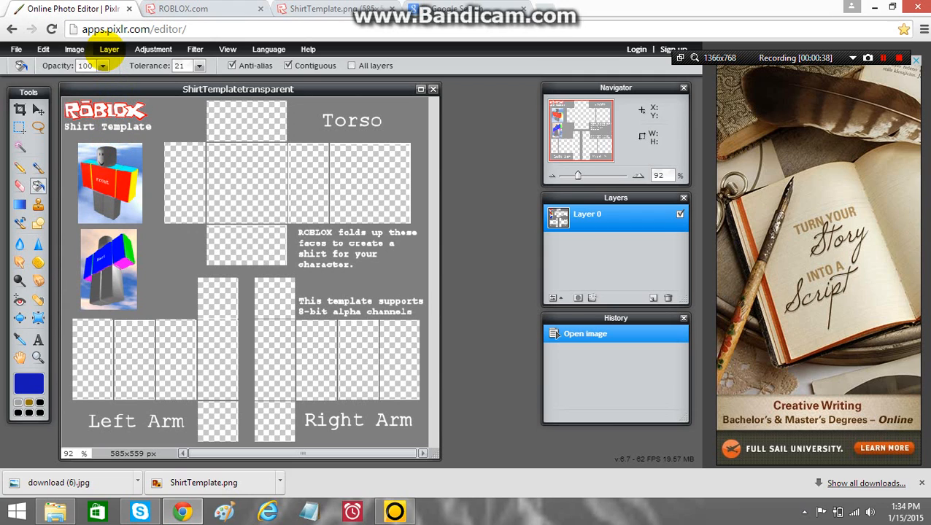
- Load the Blue jean texture from the Fabric and stuff folder as a new layer
{"action": "left_click", "coordinate": [108, 49]}
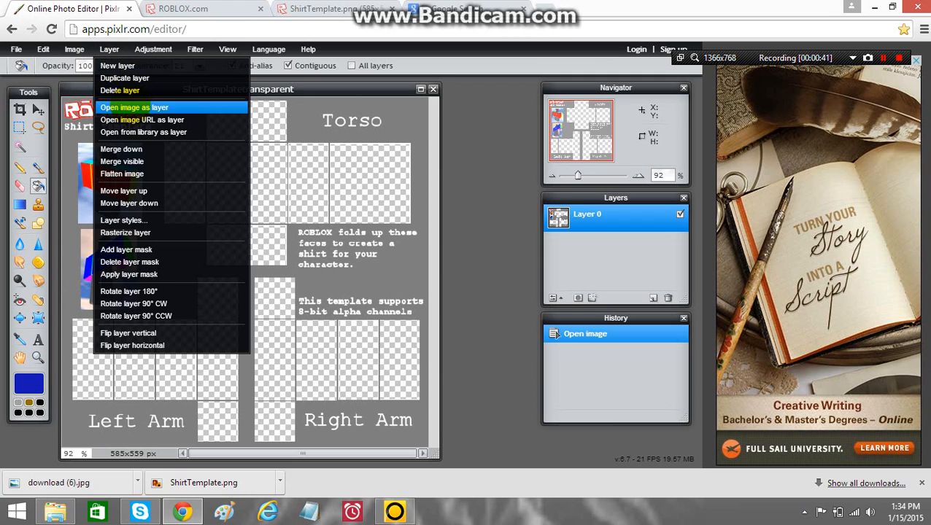
{"action": "left_click", "coordinate": [134, 108]}
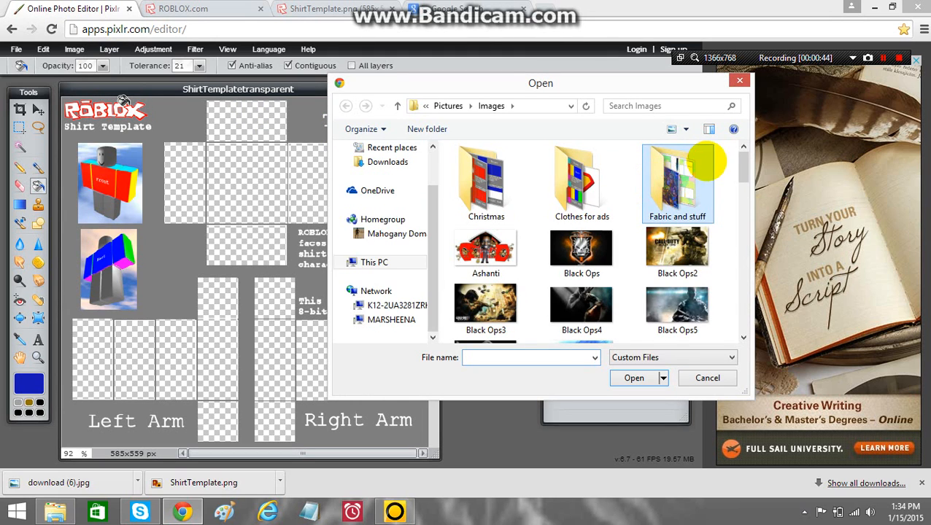
{"action": "double_click", "coordinate": [677, 183]}
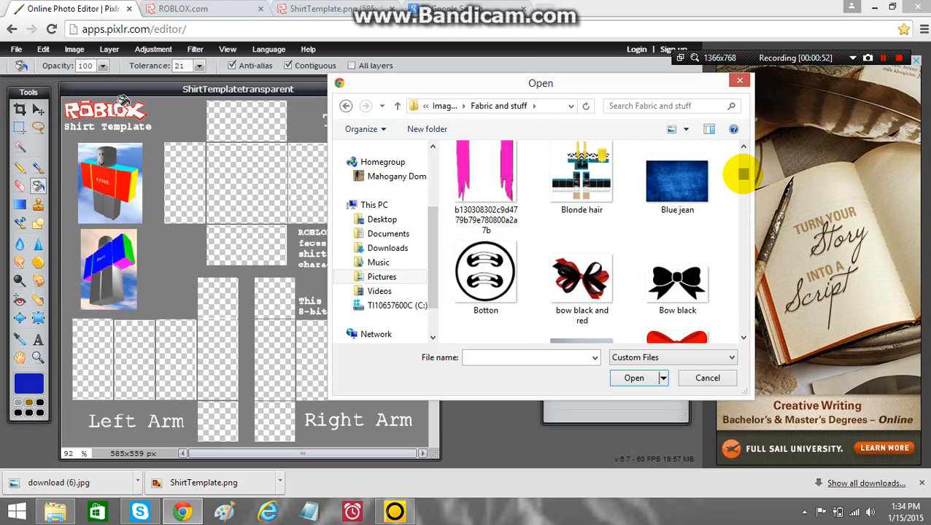
{"action": "scroll", "scroll_direction": "down", "scroll_amount": 3}
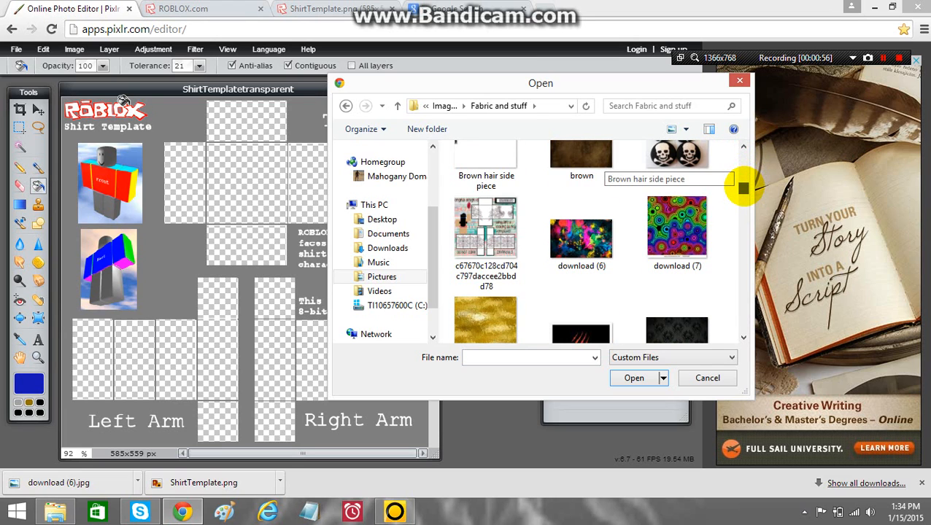
{"action": "scroll", "scroll_direction": "down", "scroll_amount": 3}
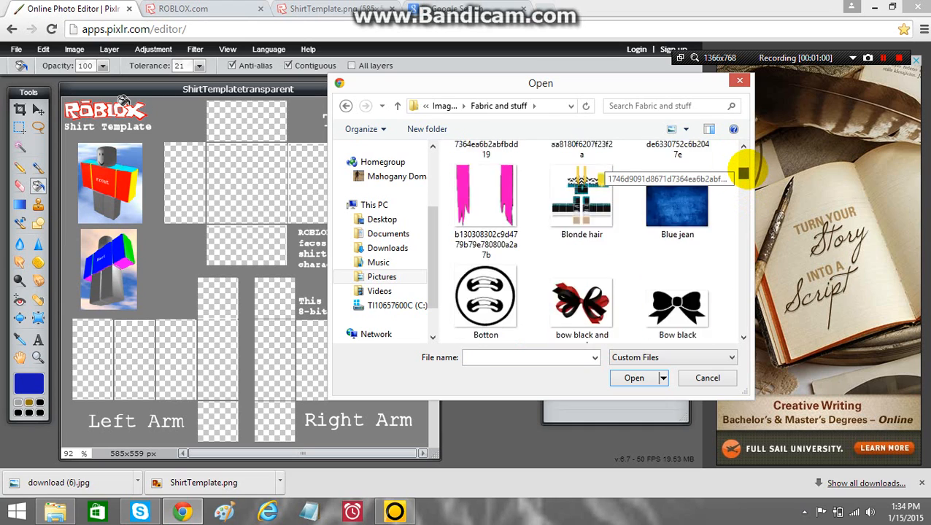
{"action": "scroll", "scroll_direction": "down", "scroll_amount": 3}
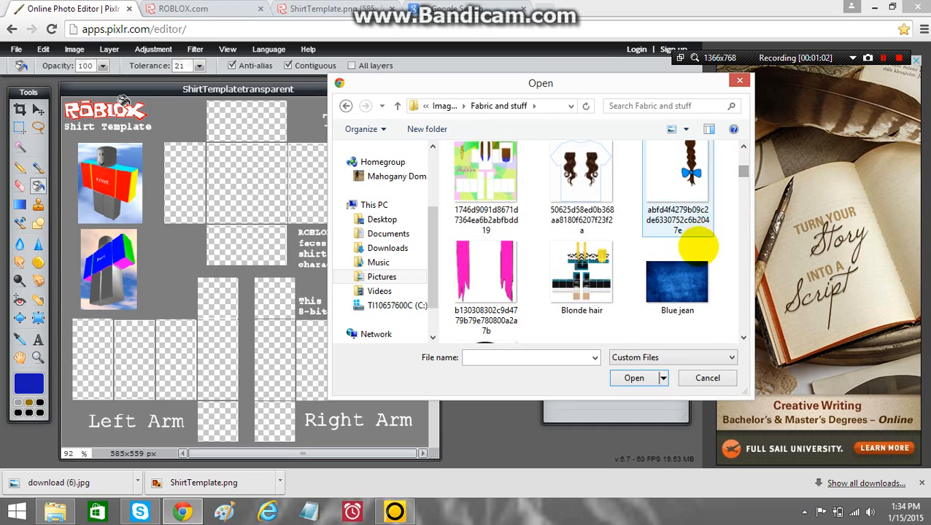
{"action": "left_click", "coordinate": [677, 281]}
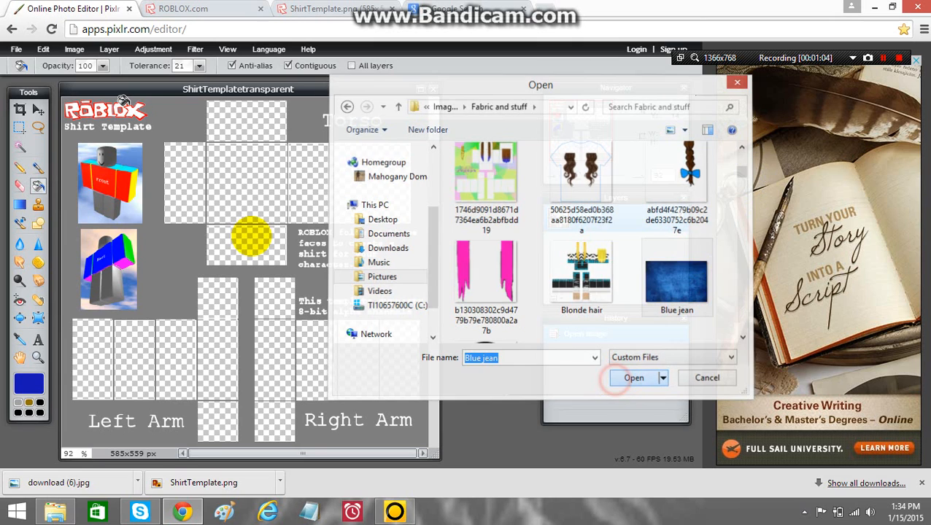
{"action": "left_click", "coordinate": [633, 377]}
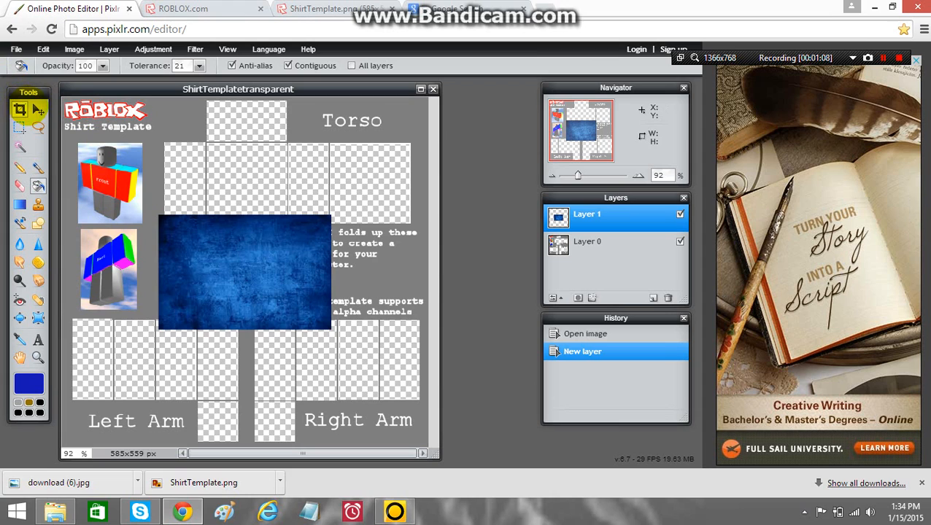
- Free-transform the jean layer down to a narrow panel and move it onto the Left Arm area
{"action": "left_click", "coordinate": [43, 50]}
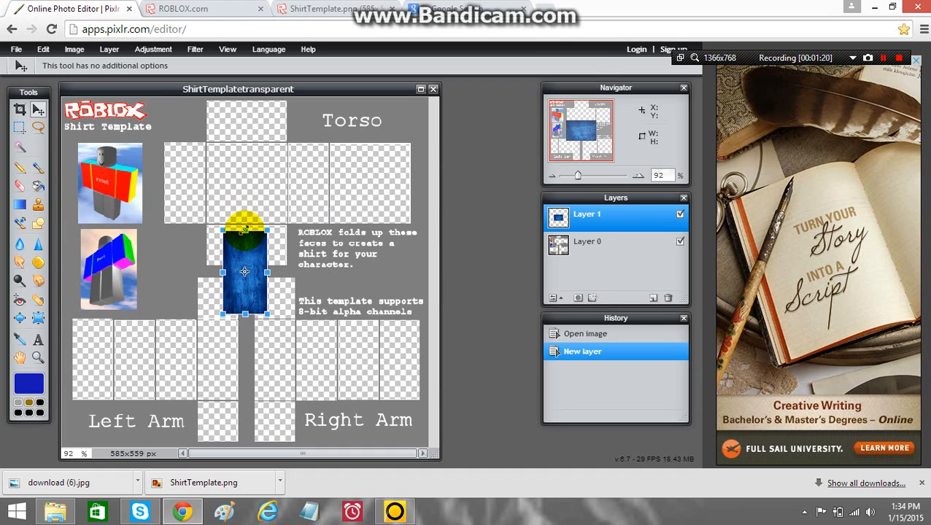
{"action": "left_click_drag", "start_coordinate": [245, 232], "coordinate": [250, 299]}
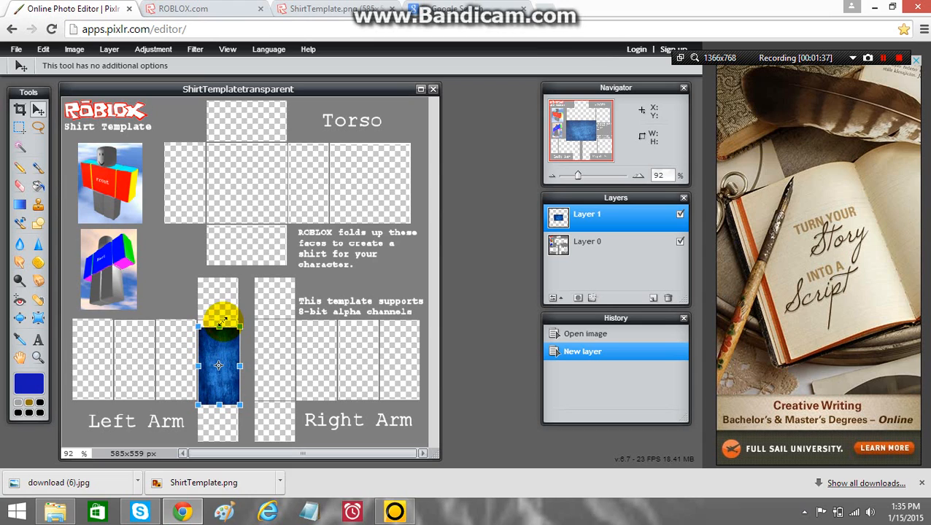
{"action": "left_click_drag", "start_coordinate": [219, 328], "coordinate": [218, 362]}
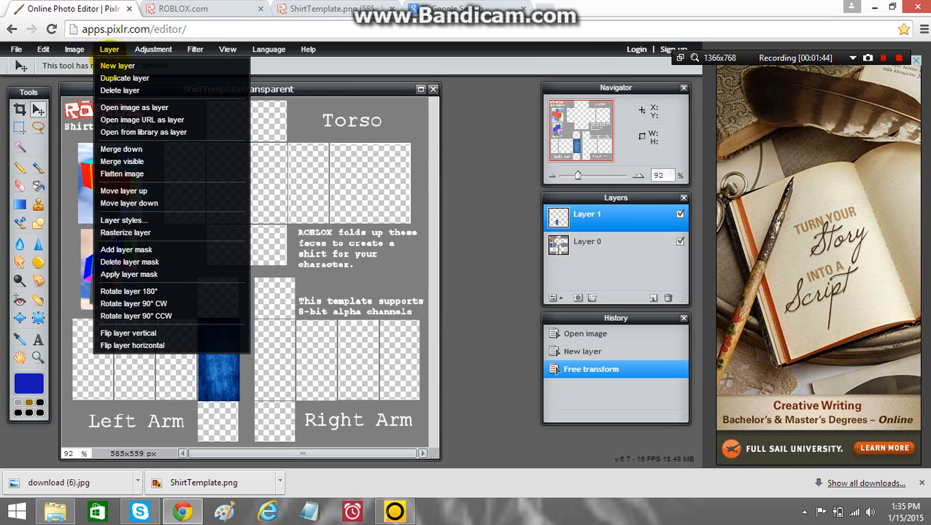
- Duplicate the jean panel layer repeatedly to cover the Left Arm panels
{"action": "left_click", "coordinate": [124, 79]}
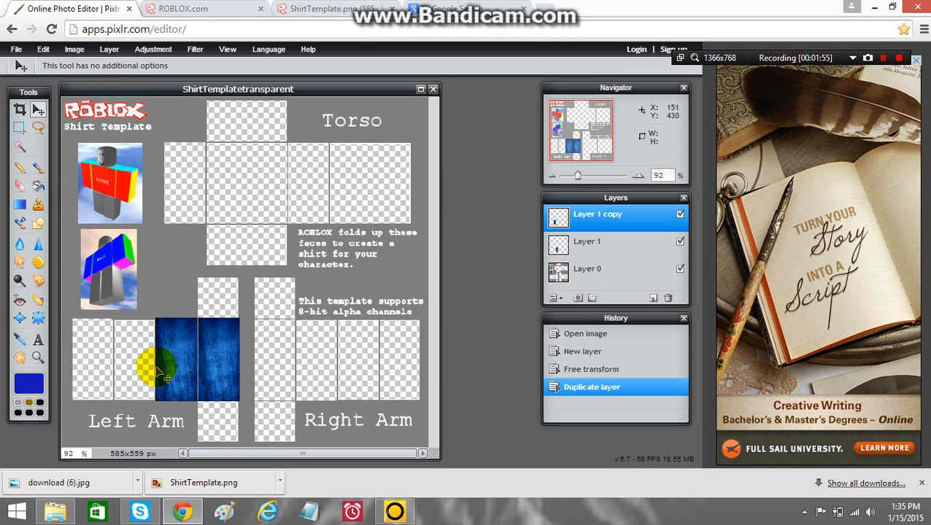
{"action": "left_click", "coordinate": [108, 49]}
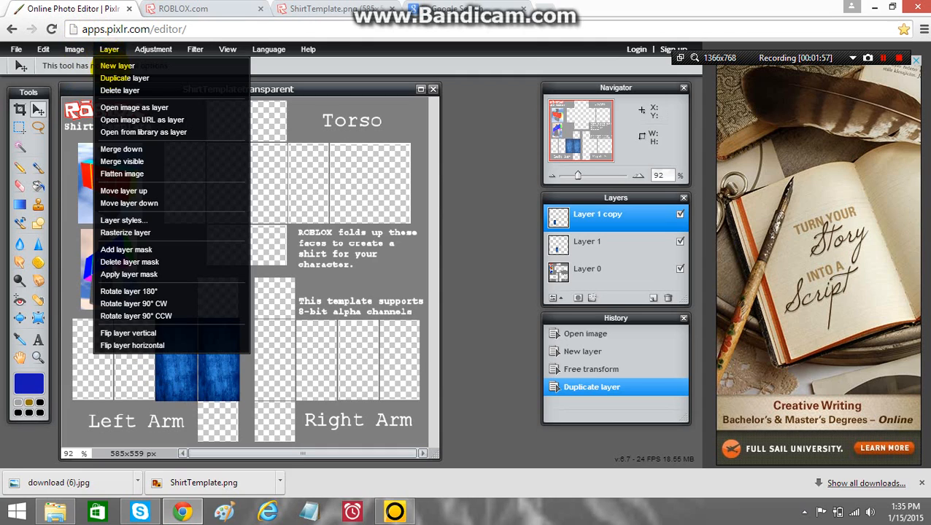
{"action": "left_click", "coordinate": [125, 79]}
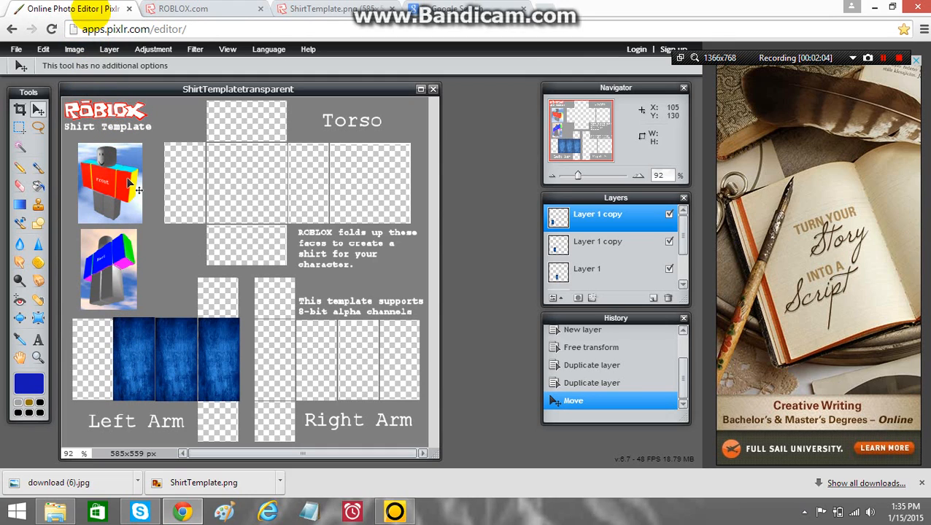
{"action": "left_click", "coordinate": [108, 50]}
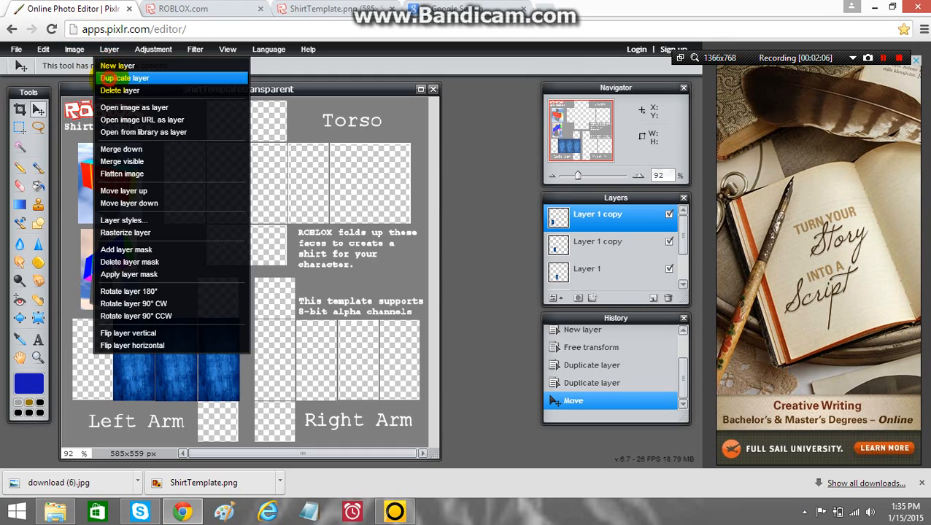
{"action": "left_click", "coordinate": [124, 78]}
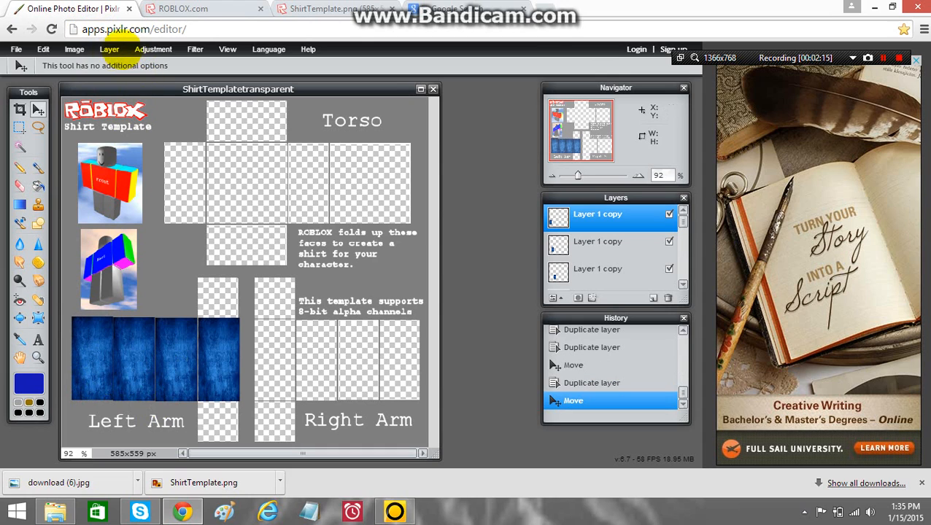
- Duplicate more jean panels and move the copies across the Right Arm panels
{"action": "left_click", "coordinate": [108, 50]}
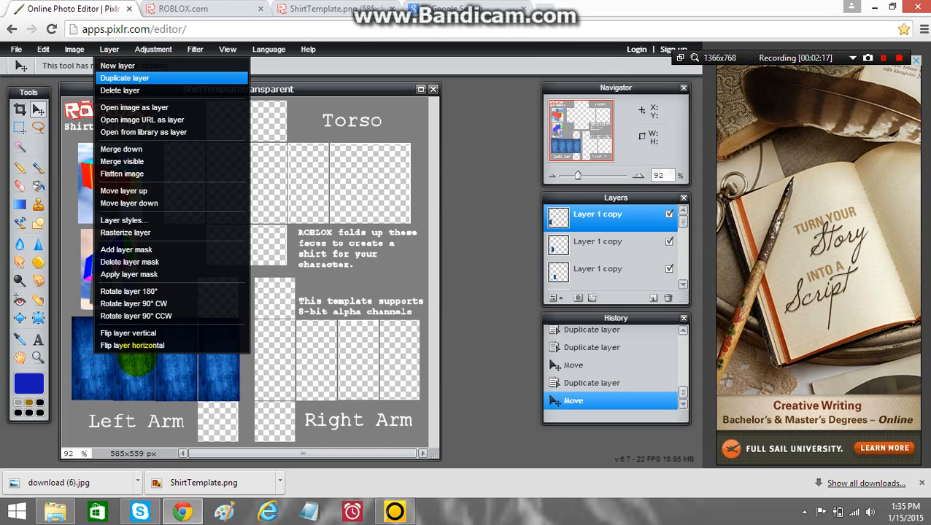
{"action": "left_click", "coordinate": [124, 78]}
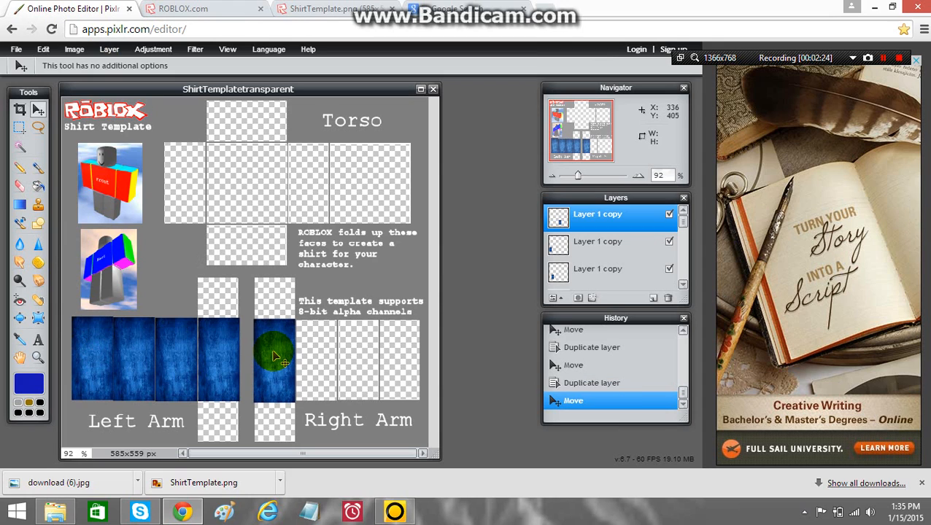
{"action": "left_click", "coordinate": [108, 50]}
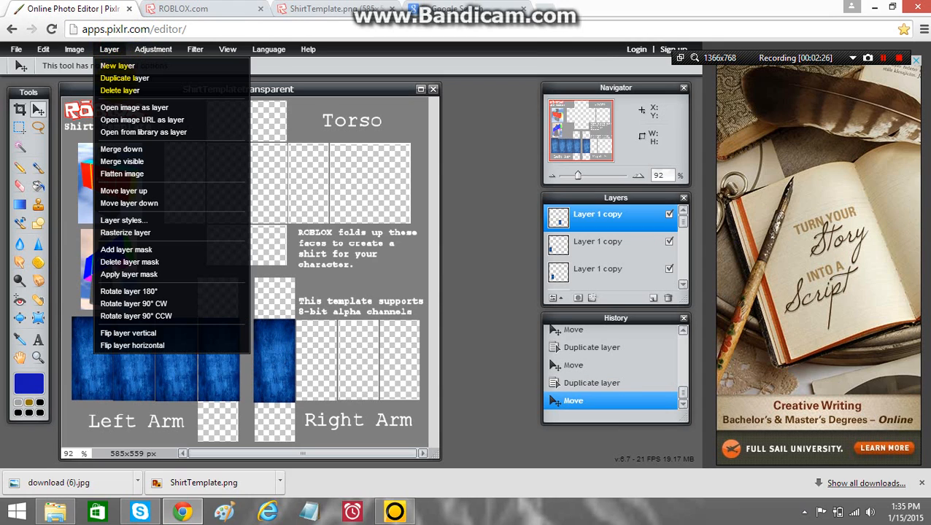
{"action": "left_click", "coordinate": [124, 79]}
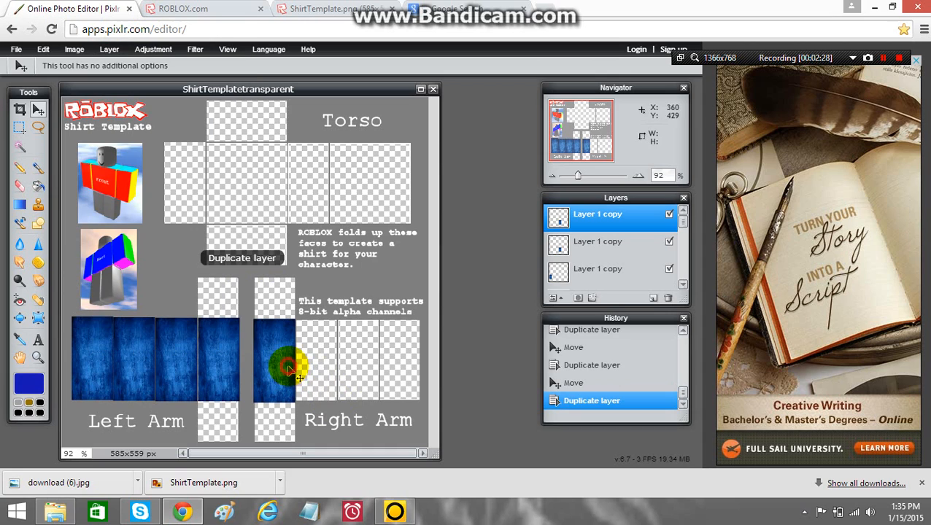
{"action": "left_click_drag", "start_coordinate": [288, 368], "coordinate": [339, 367]}
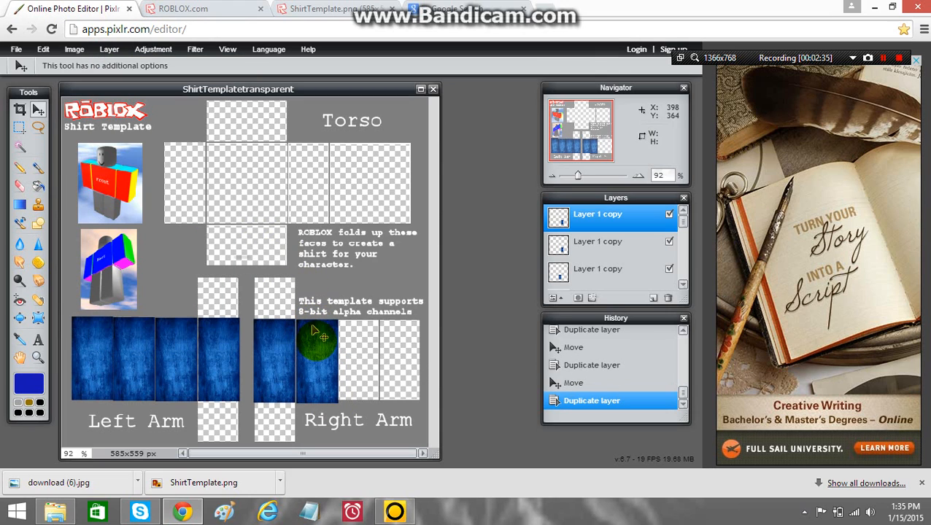
{"action": "left_click_drag", "start_coordinate": [317, 338], "coordinate": [364, 350]}
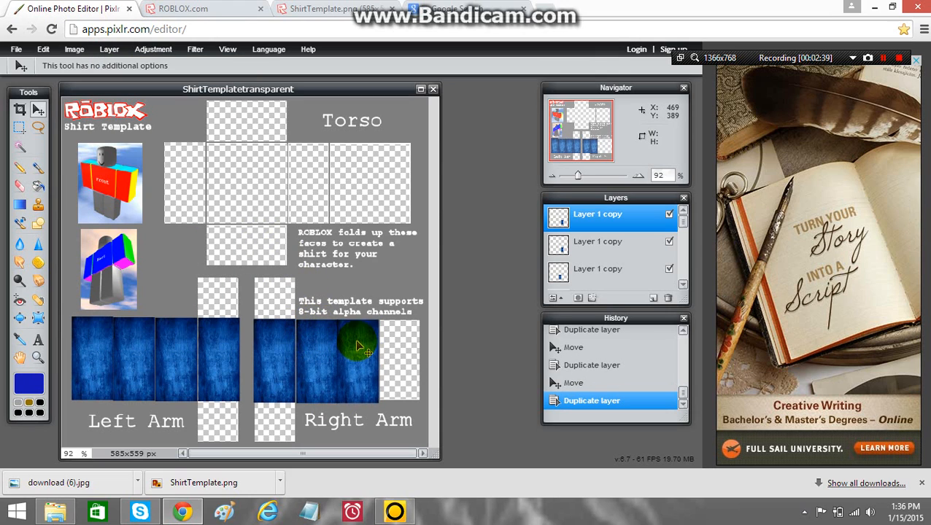
{"action": "left_click", "coordinate": [108, 50]}
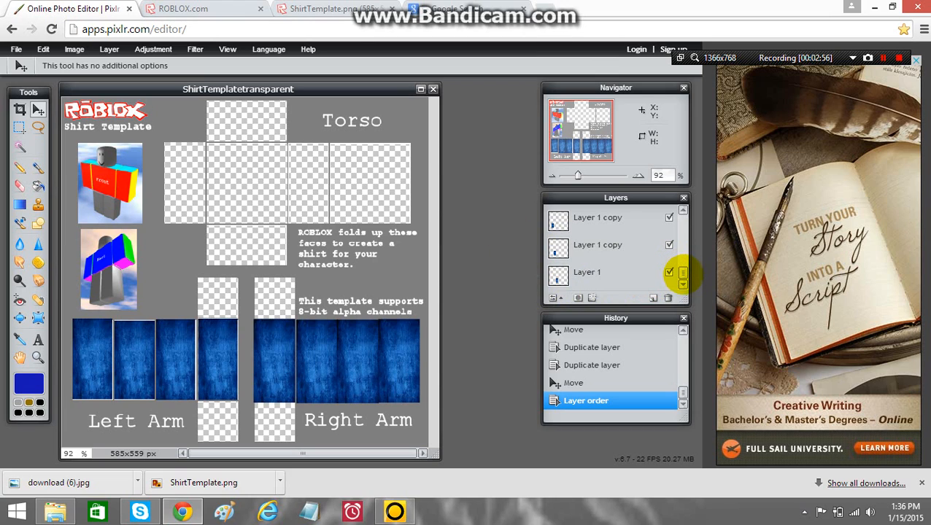
- On the template layer, paint-bucket the squares under Left Arm and Right Arm black
{"action": "left_click", "coordinate": [598, 245]}
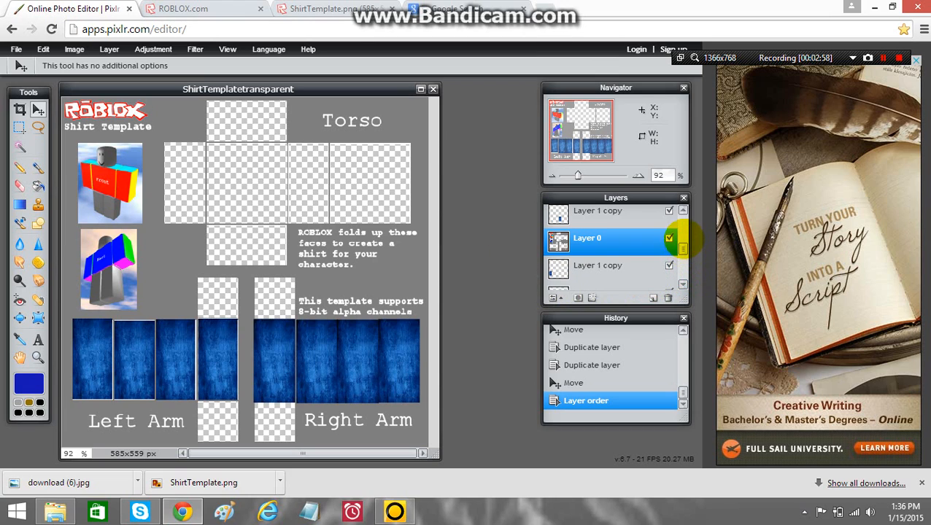
{"action": "left_click", "coordinate": [43, 50]}
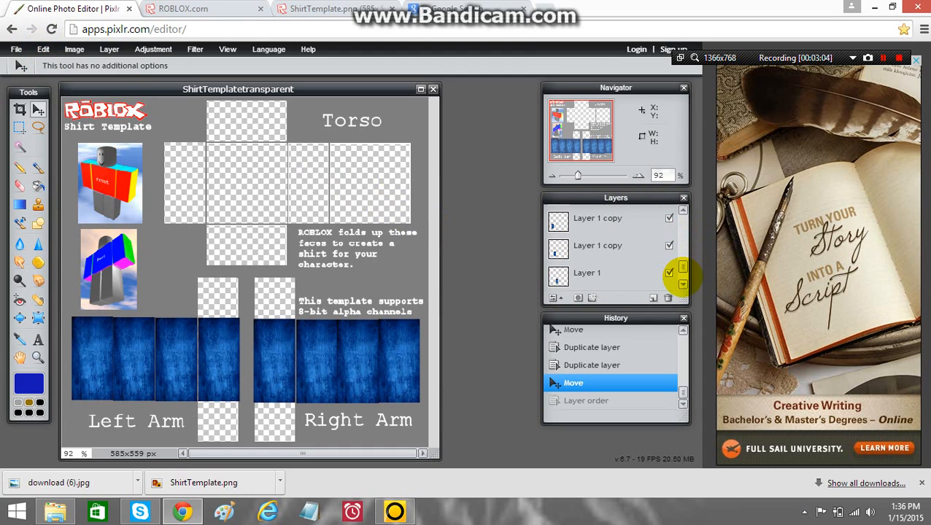
{"action": "left_click", "coordinate": [587, 272]}
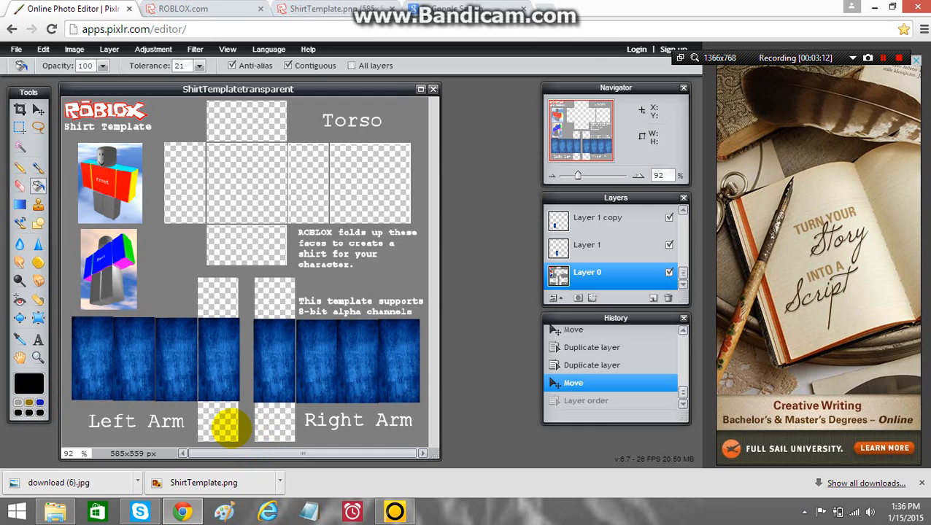
{"action": "left_click", "coordinate": [280, 422]}
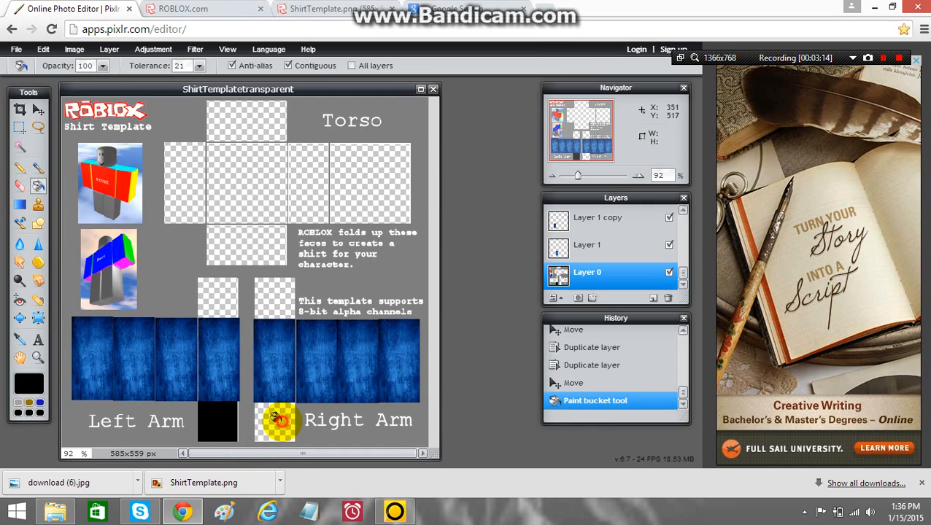
{"action": "left_click", "coordinate": [275, 422]}
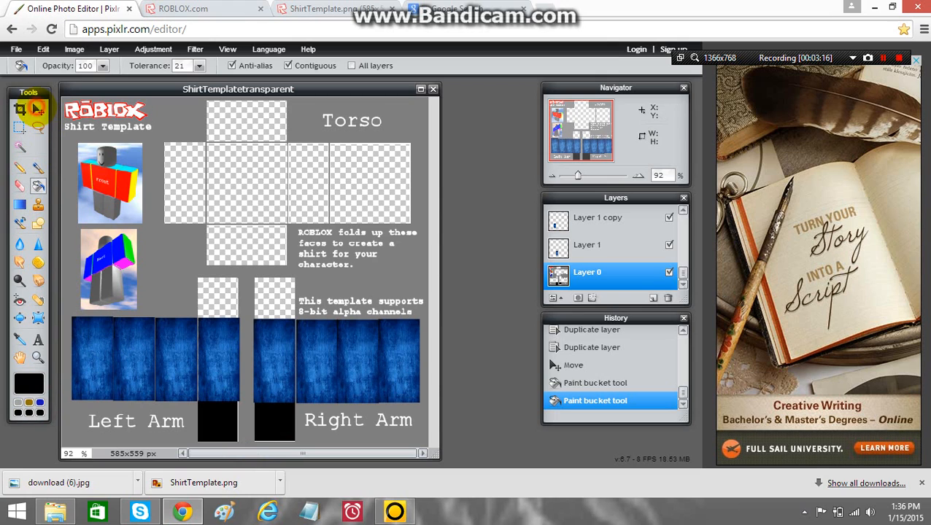
{"action": "left_click", "coordinate": [107, 49]}
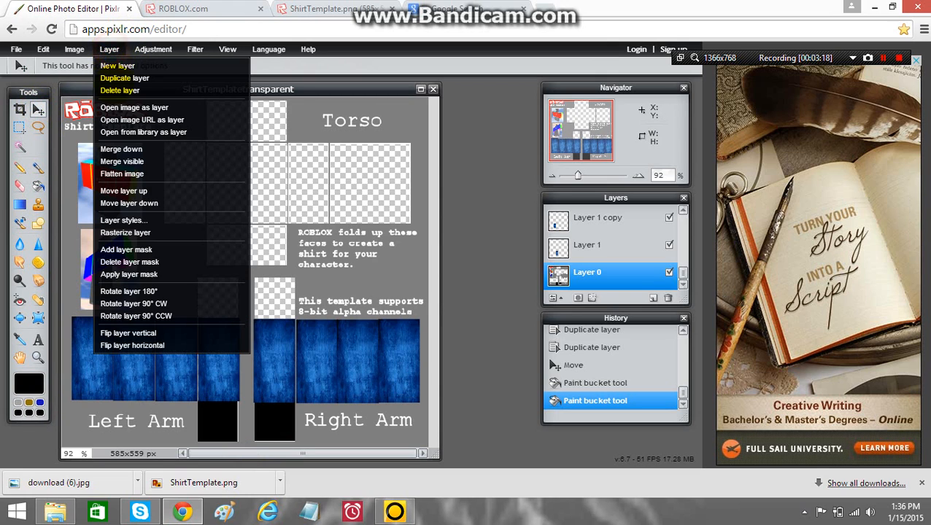
{"action": "mouse_move", "coordinate": [134, 108]}
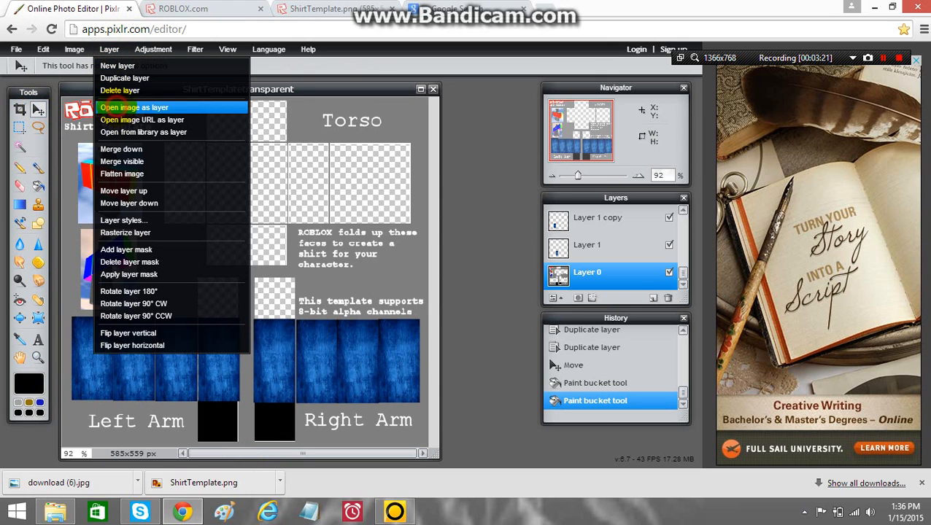
- Import the white vest picture as a new layer over the template
{"action": "left_click", "coordinate": [134, 108]}
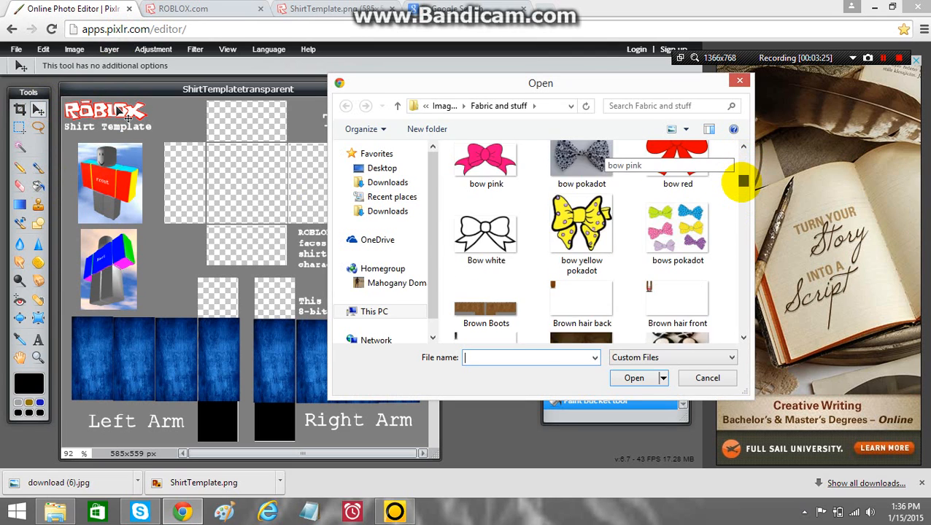
{"action": "scroll", "scroll_direction": "down", "scroll_amount": 3}
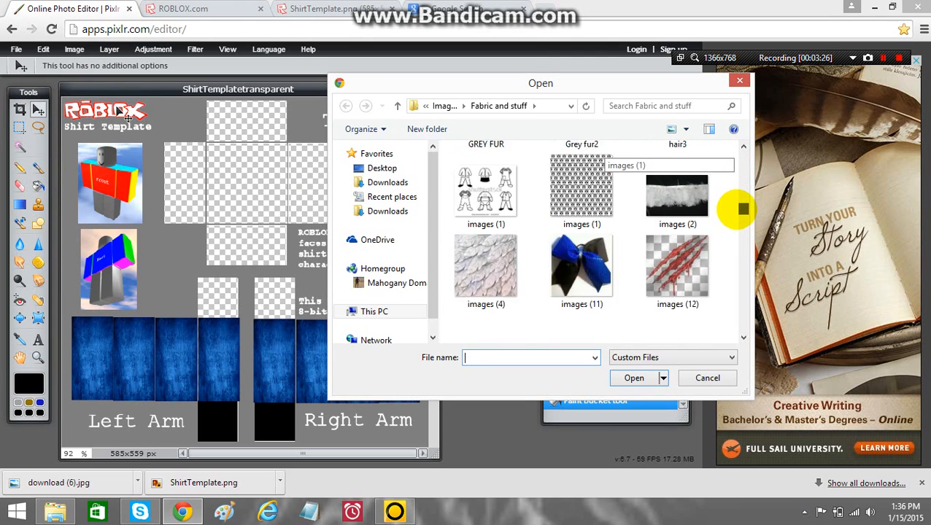
{"action": "scroll", "scroll_direction": "down", "scroll_amount": 3}
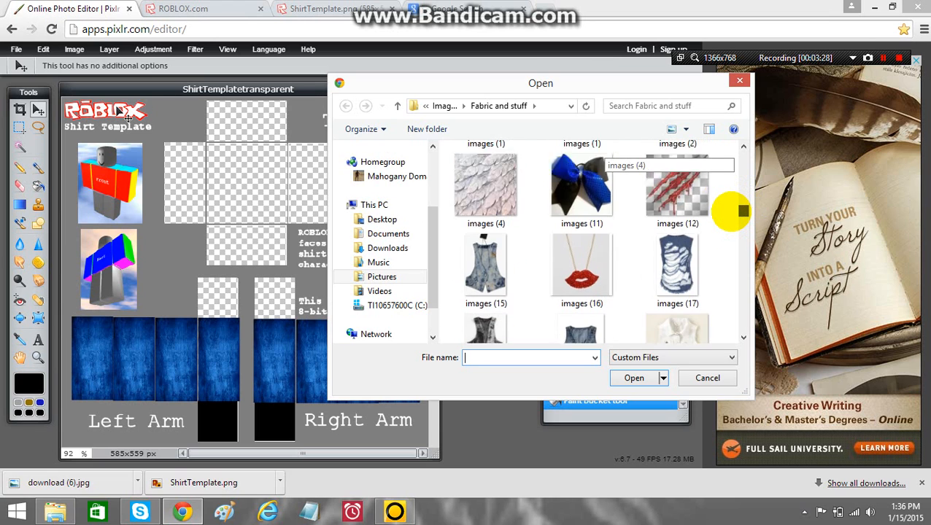
{"action": "scroll", "scroll_direction": "down", "scroll_amount": 3}
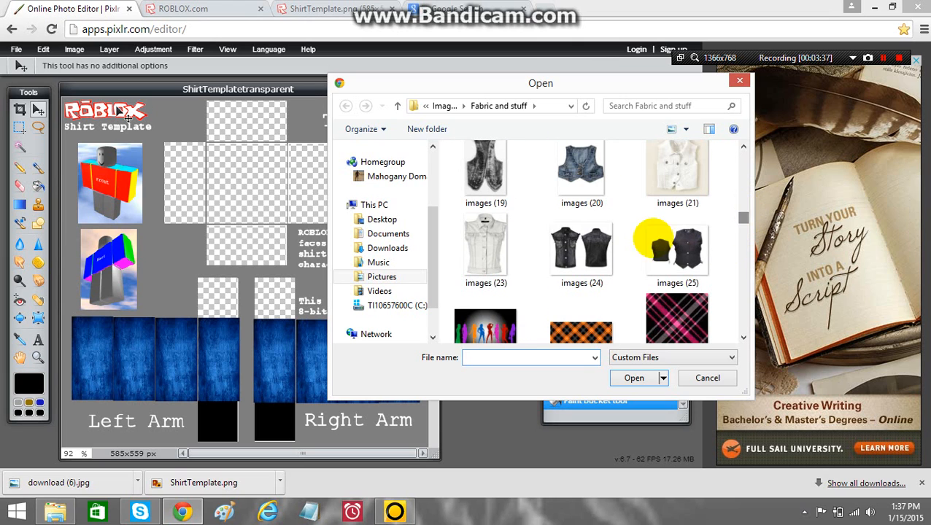
{"action": "left_click", "coordinate": [485, 245]}
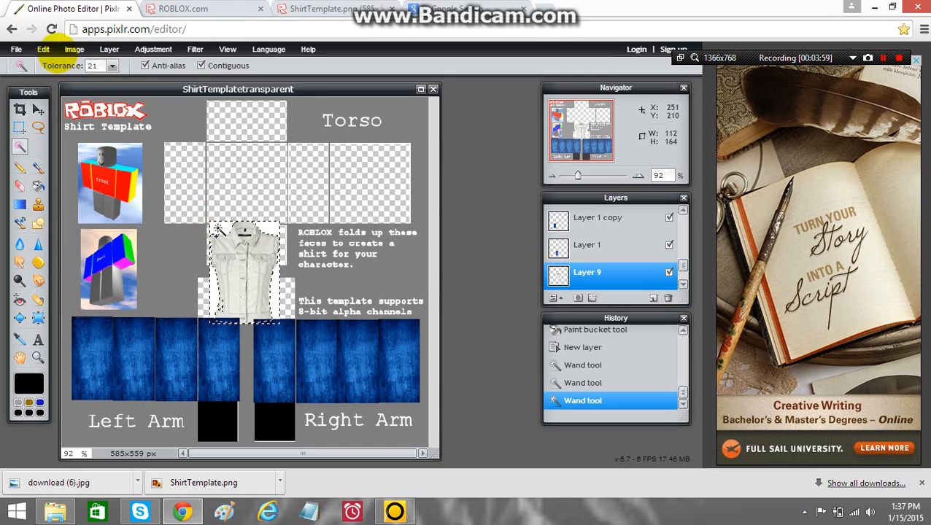
- Clear the wand-selected background around the vest via Edit > Clear
{"action": "left_click", "coordinate": [44, 50]}
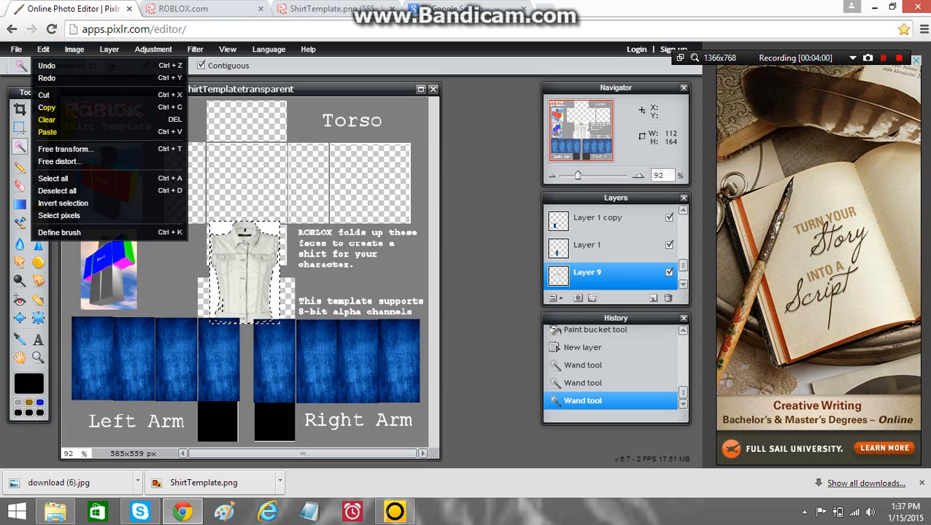
{"action": "left_click", "coordinate": [47, 120]}
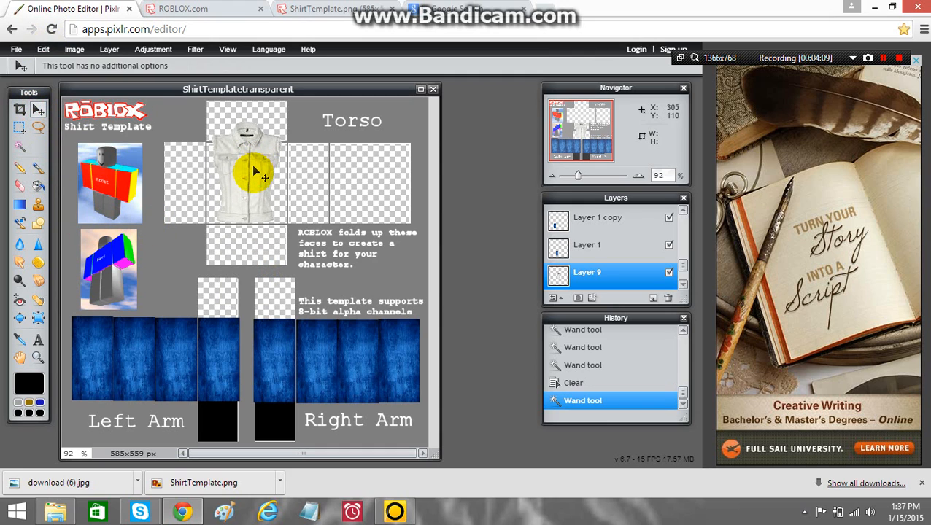
- Scale the vest to fill the torso front panel and apply the transform
{"action": "left_click", "coordinate": [43, 50]}
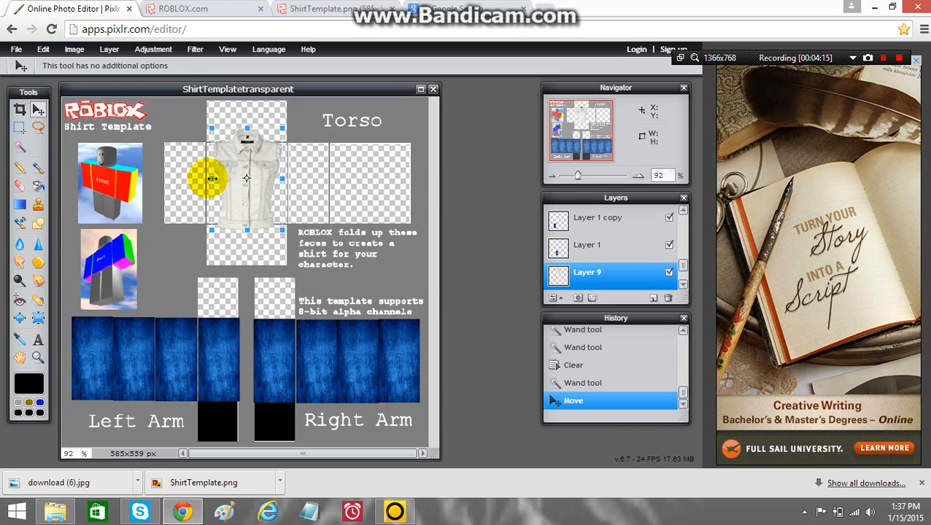
{"action": "left_click_drag", "start_coordinate": [226, 178], "coordinate": [211, 178]}
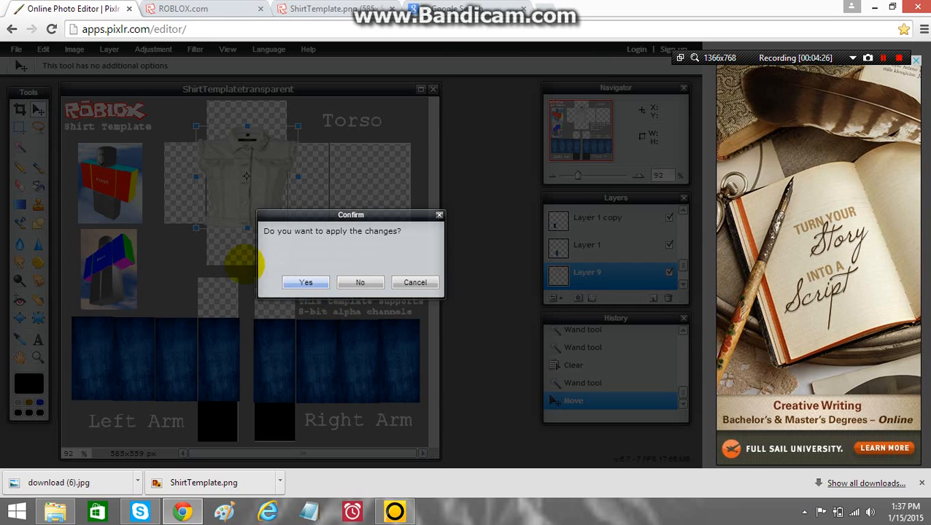
{"action": "left_click", "coordinate": [305, 283]}
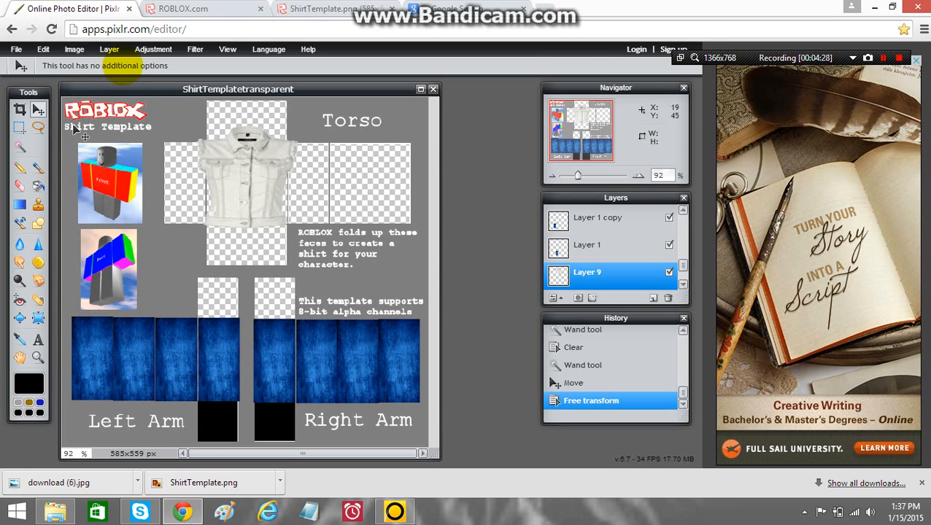
- Duplicate the vest layer and choose a large eraser brush
{"action": "left_click", "coordinate": [107, 49]}
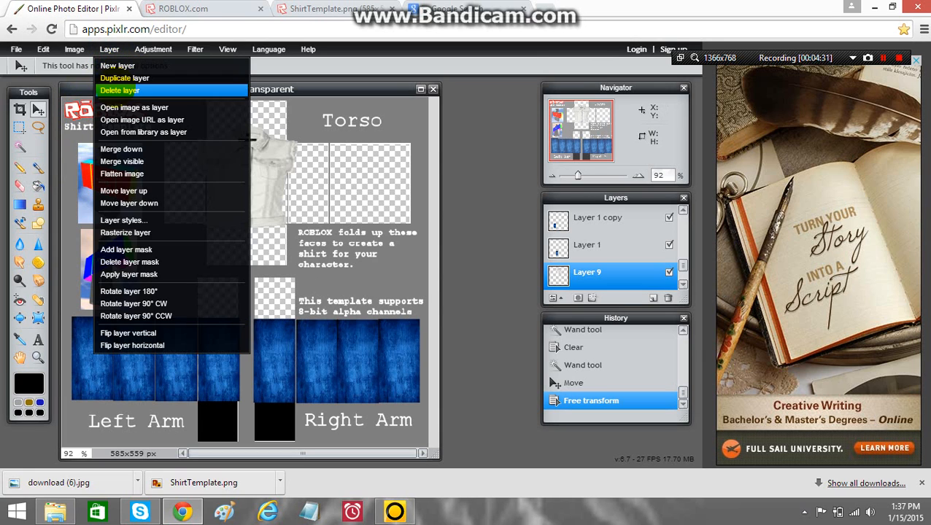
{"action": "left_click", "coordinate": [124, 79]}
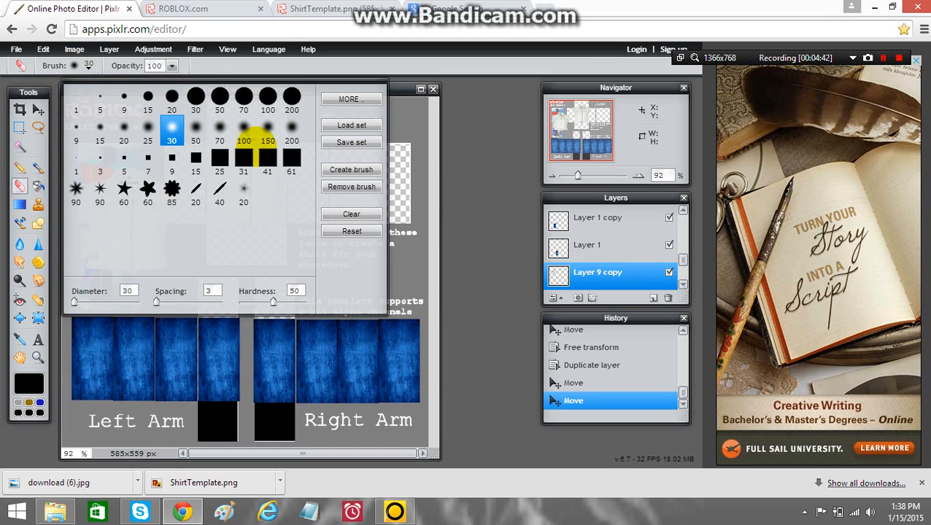
{"action": "left_click", "coordinate": [292, 158]}
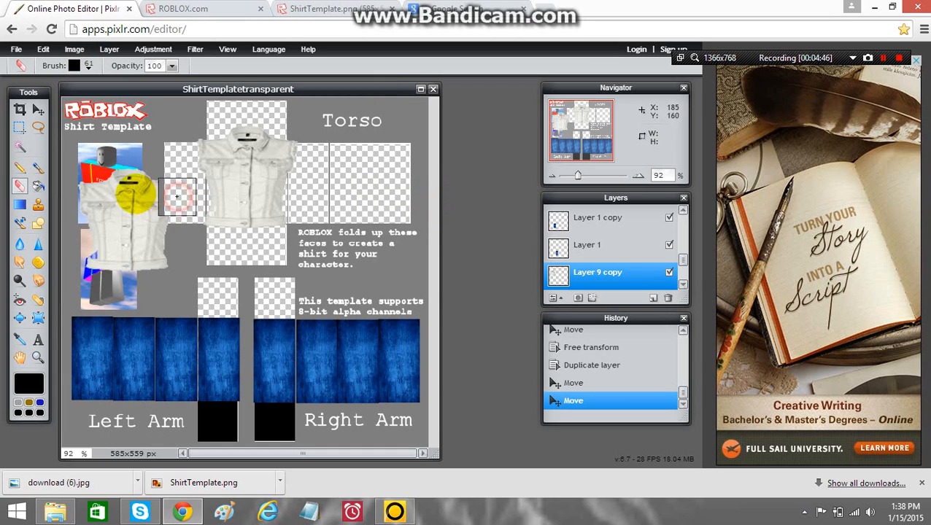
- Erase the vest copy's spill-over covering the template figures
{"action": "left_click_drag", "start_coordinate": [178, 197], "coordinate": [145, 175]}
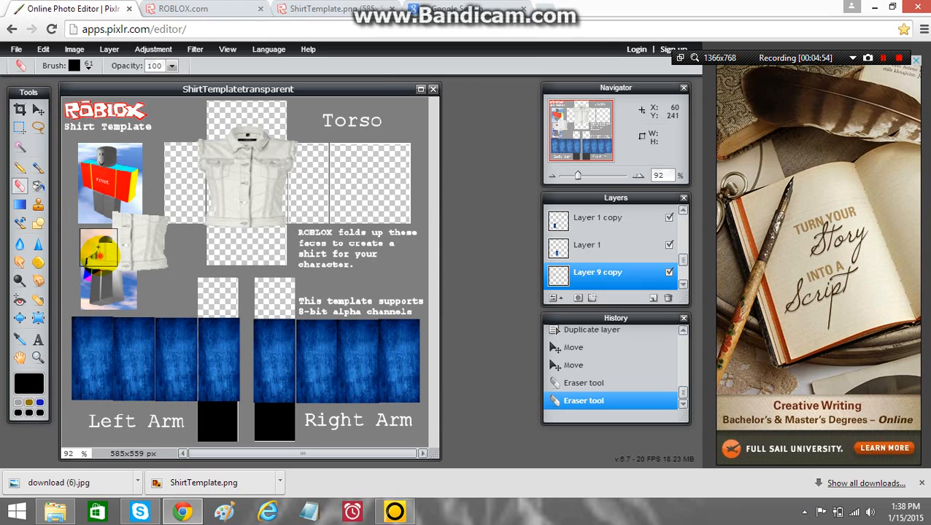
{"action": "left_click_drag", "start_coordinate": [100, 248], "coordinate": [129, 265]}
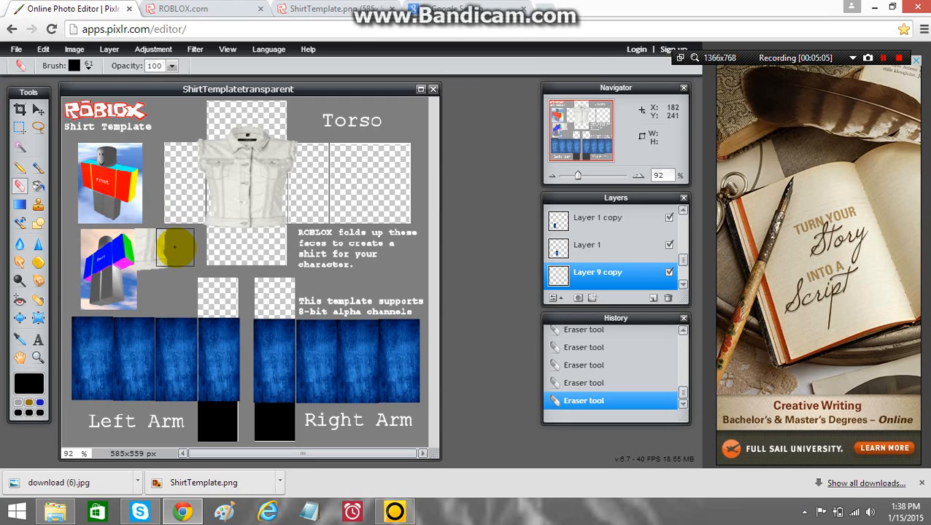
{"action": "left_click_drag", "start_coordinate": [175, 247], "coordinate": [157, 271]}
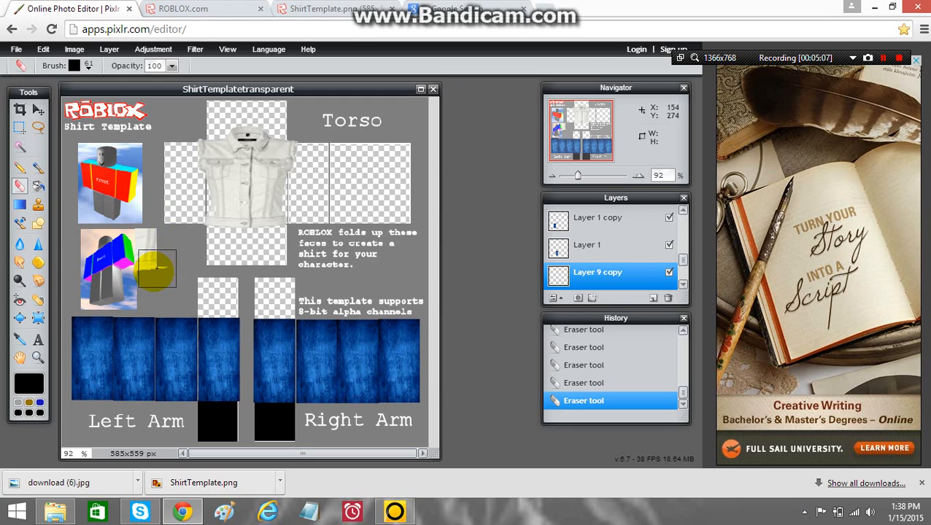
{"action": "left_click_drag", "start_coordinate": [158, 270], "coordinate": [149, 277]}
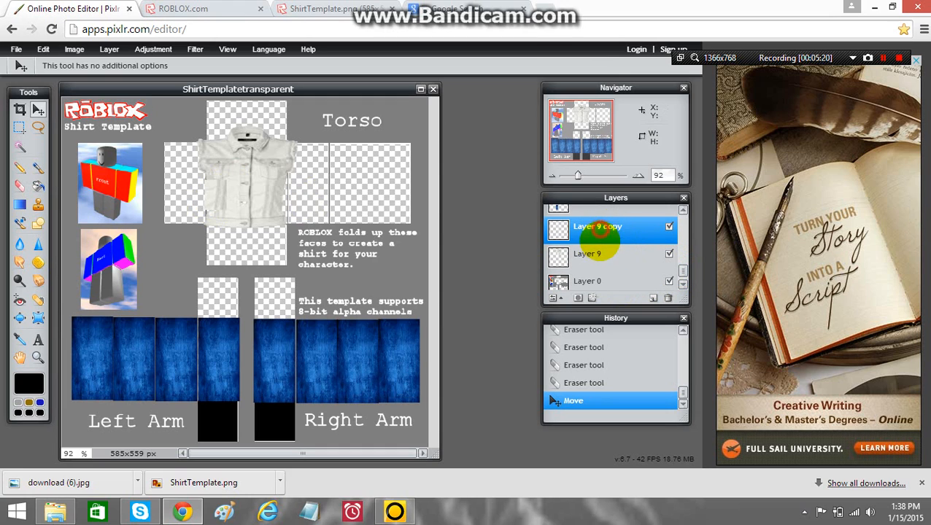
- Reorder the vest copy below the original, duplicate it again and nudge the copy on the torso
{"action": "left_click_drag", "start_coordinate": [598, 226], "coordinate": [598, 253]}
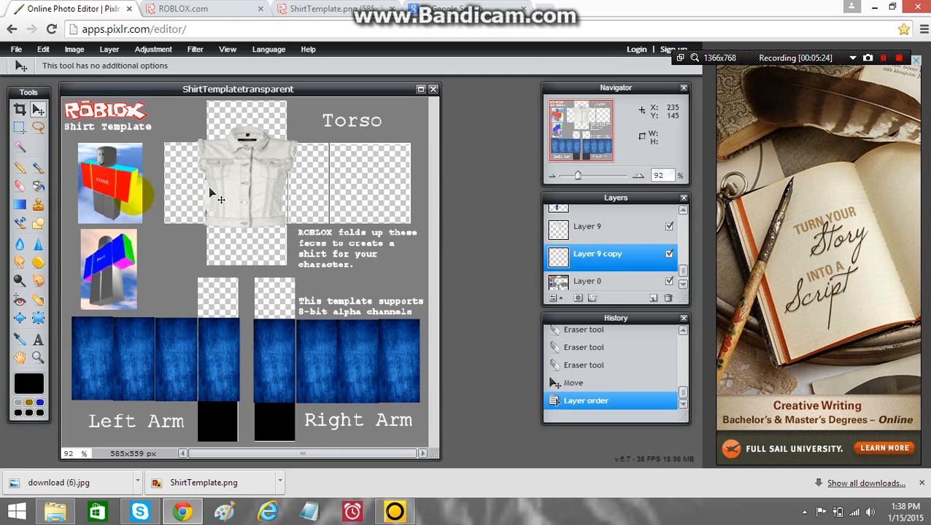
{"action": "left_click", "coordinate": [108, 50]}
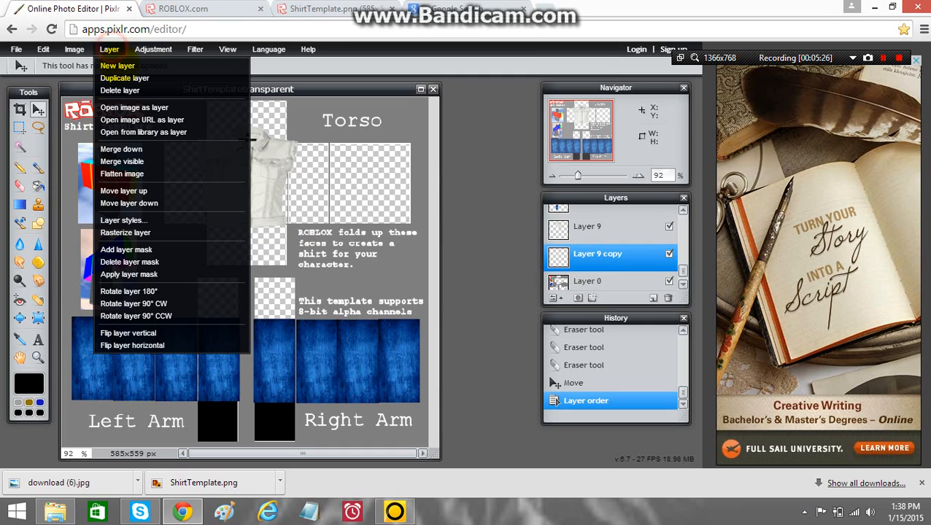
{"action": "left_click", "coordinate": [124, 78]}
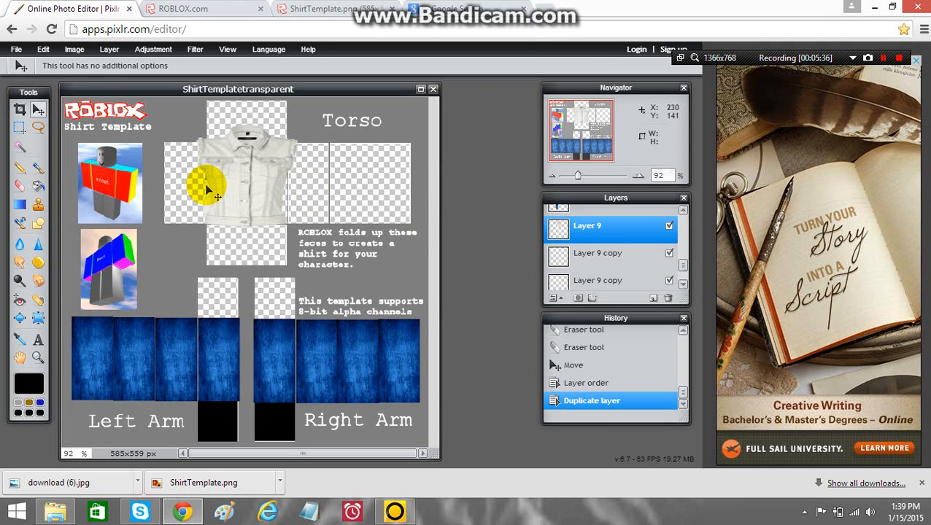
{"action": "left_click", "coordinate": [598, 254]}
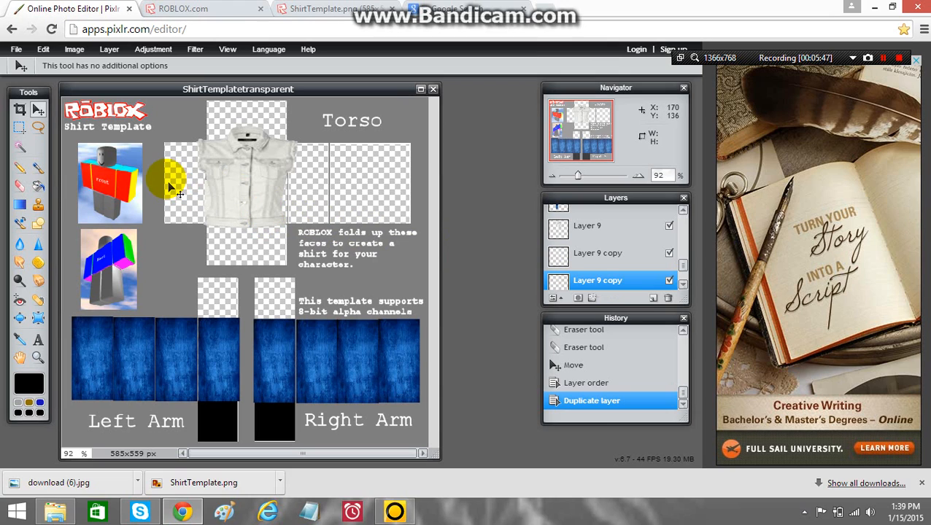
{"action": "mouse_move", "coordinate": [225, 196]}
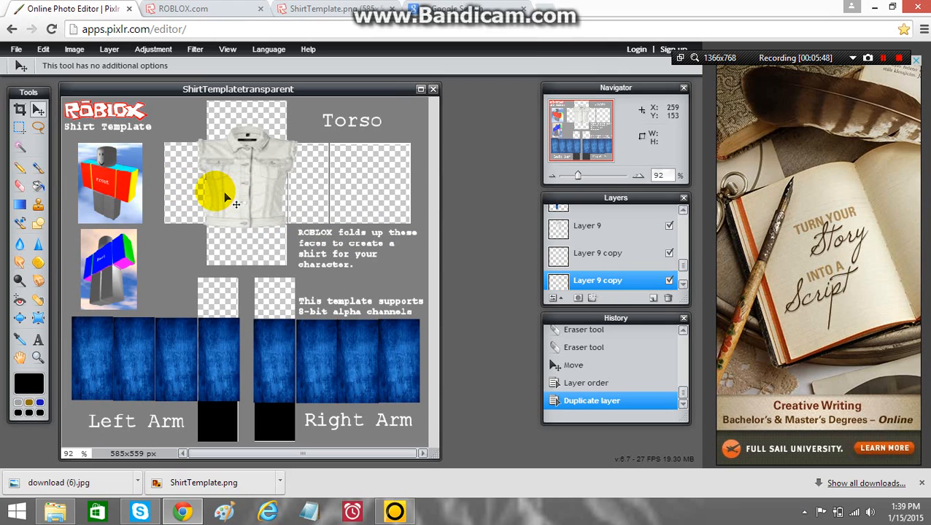
{"action": "mouse_move", "coordinate": [208, 196]}
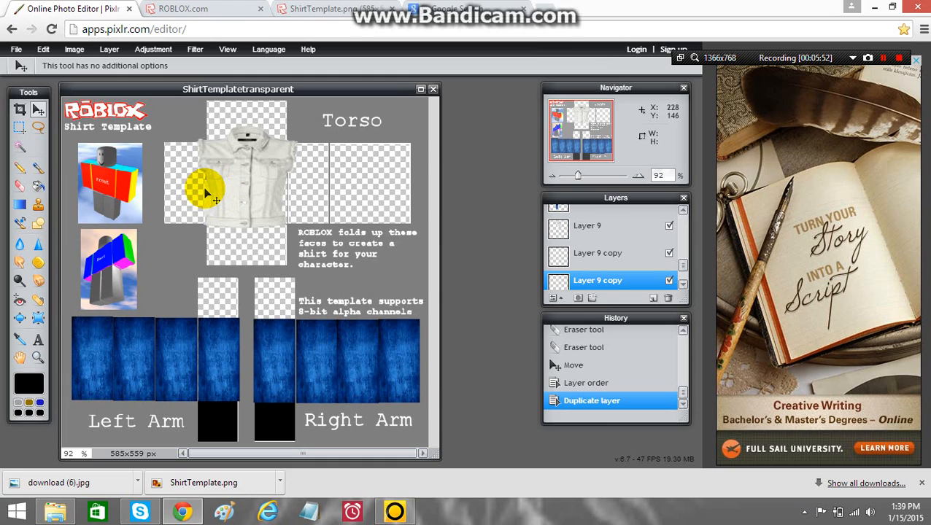
{"action": "left_click_drag", "start_coordinate": [204, 186], "coordinate": [216, 190]}
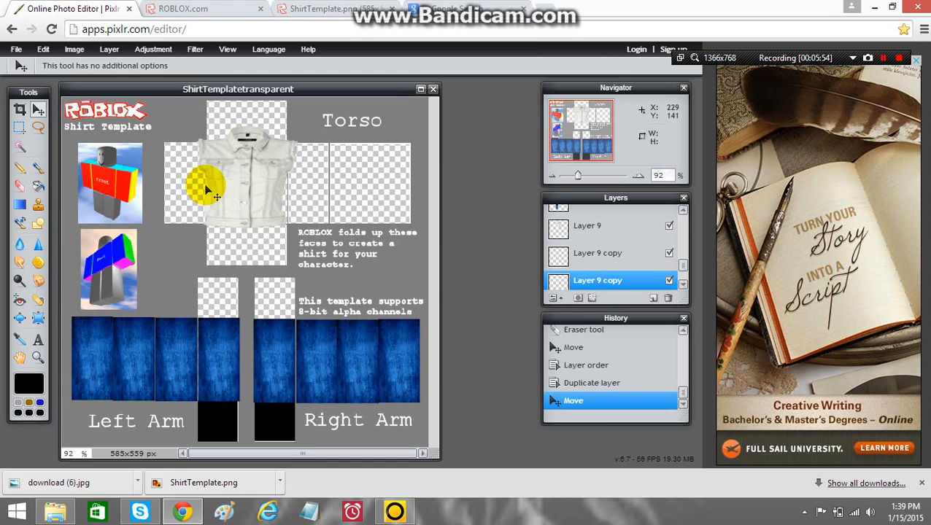
{"action": "left_click", "coordinate": [108, 49]}
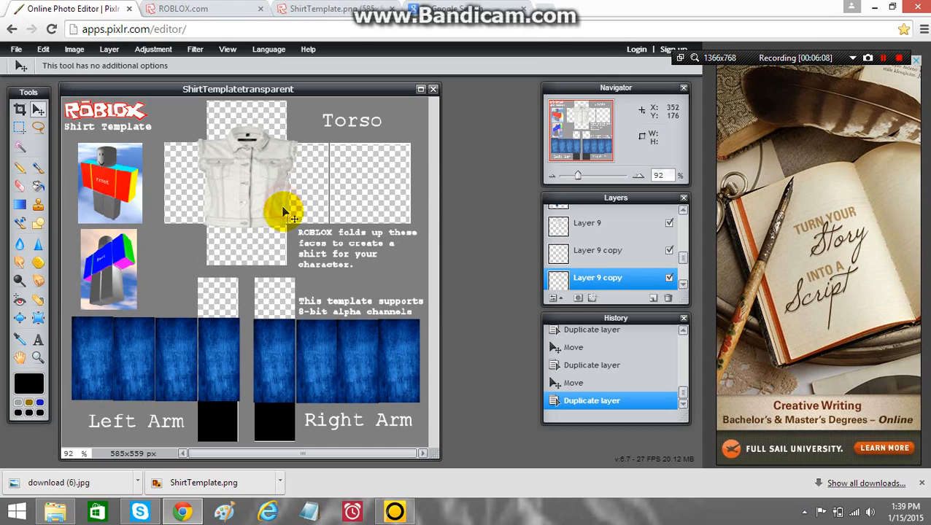
{"action": "mouse_move", "coordinate": [285, 222]}
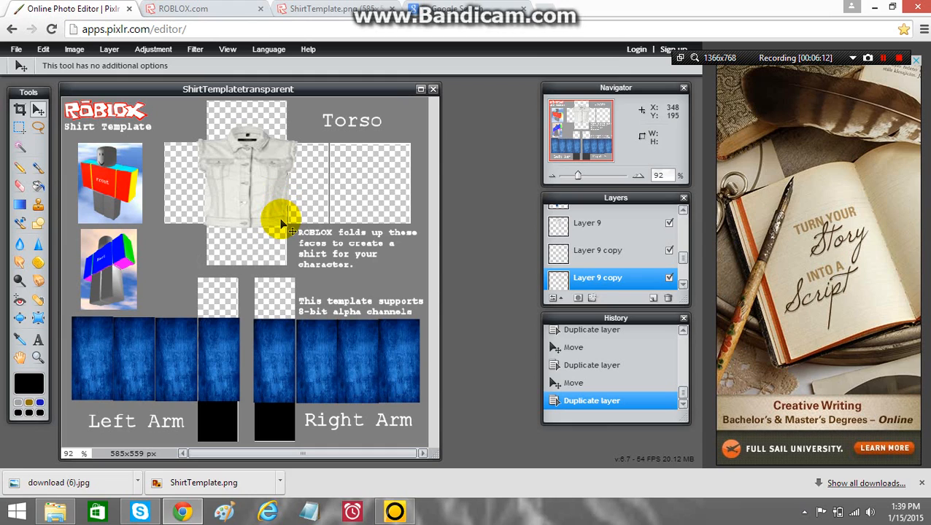
{"action": "mouse_move", "coordinate": [283, 222]}
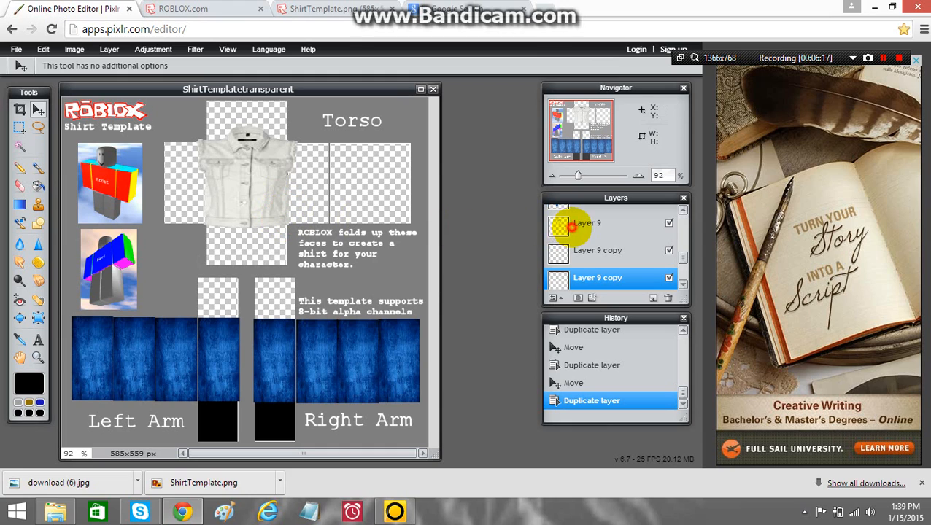
- Erase part of the white vest at the torso centre on Layer 9 with a preset brush
{"action": "left_click", "coordinate": [586, 223]}
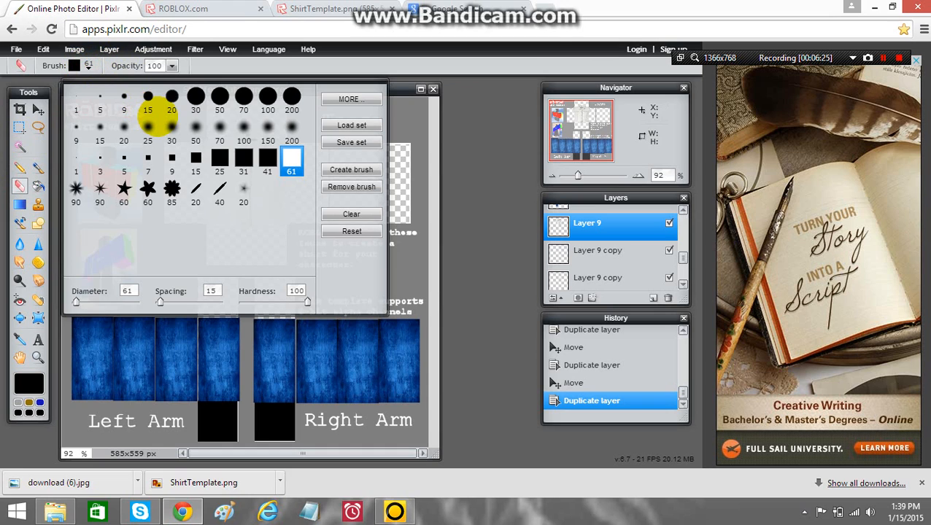
{"action": "left_click", "coordinate": [172, 127]}
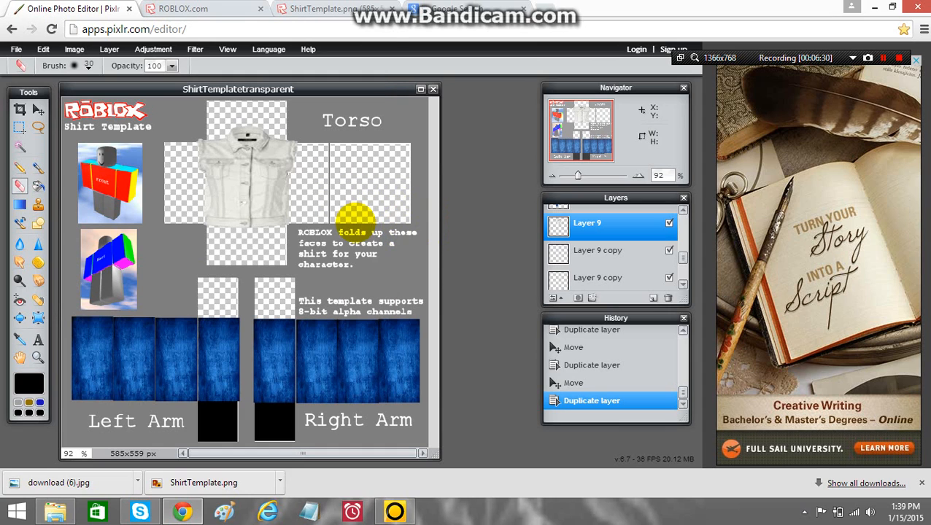
{"action": "mouse_move", "coordinate": [292, 187]}
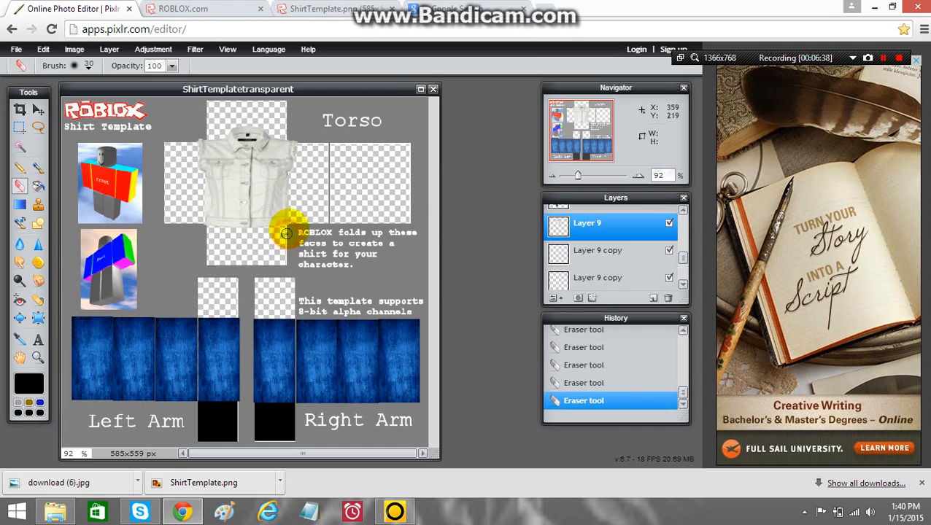
{"action": "mouse_move", "coordinate": [277, 182]}
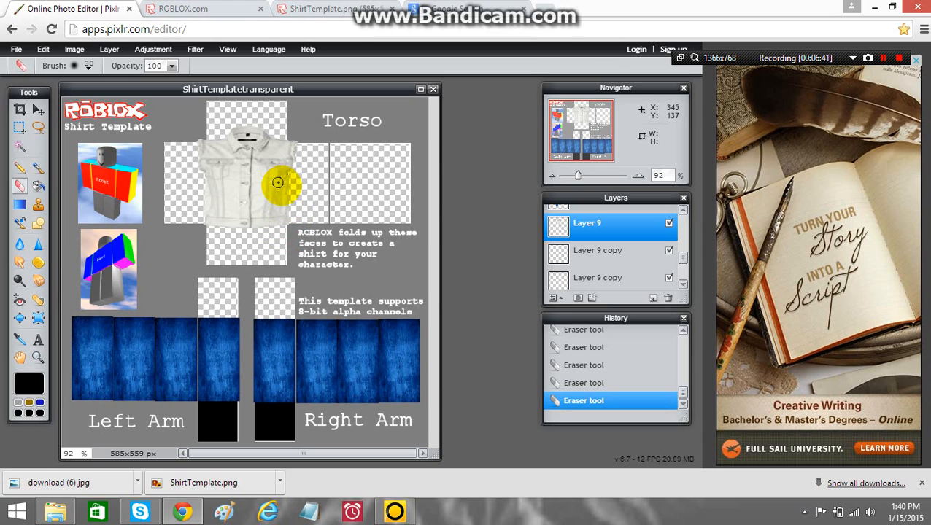
{"action": "mouse_move", "coordinate": [289, 188]}
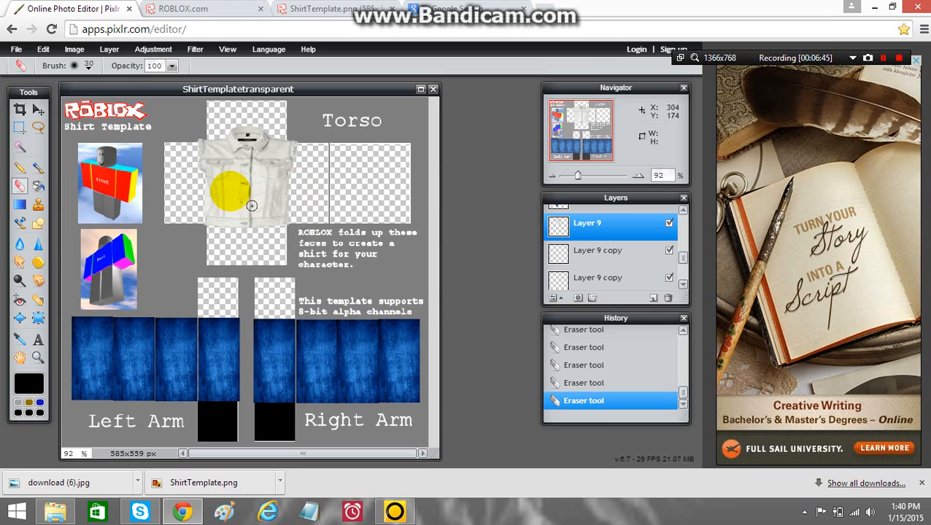
{"action": "left_click_drag", "start_coordinate": [251, 206], "coordinate": [198, 173]}
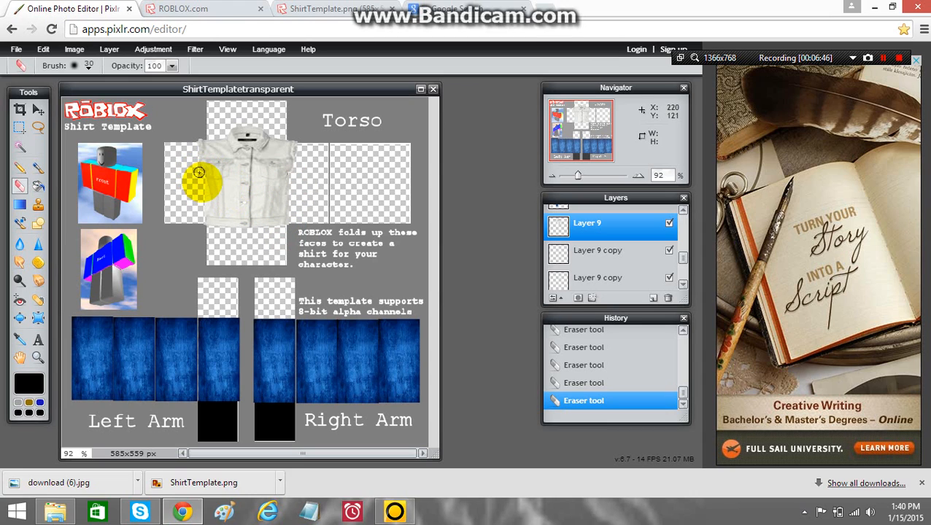
{"action": "mouse_move", "coordinate": [207, 187]}
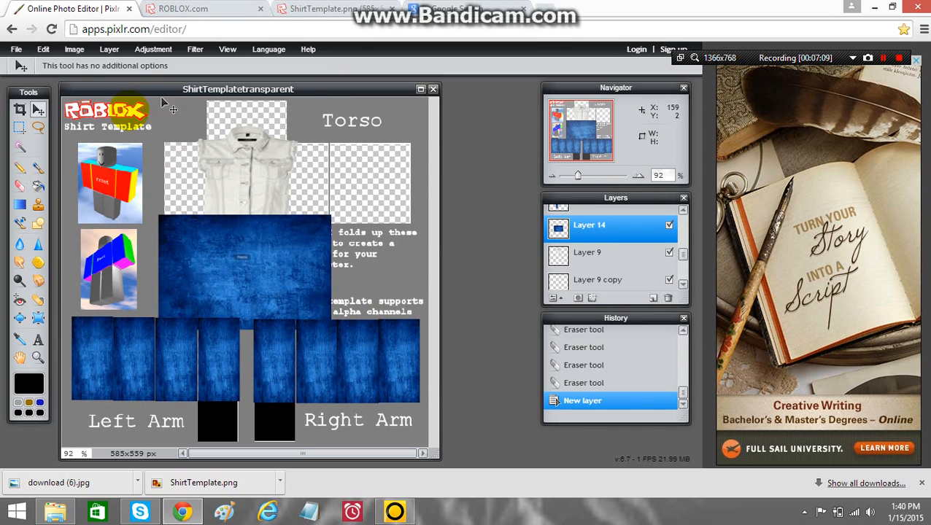
- Free-transform the pasted jean texture to shrink it onto the right torso panel
{"action": "left_click", "coordinate": [44, 50]}
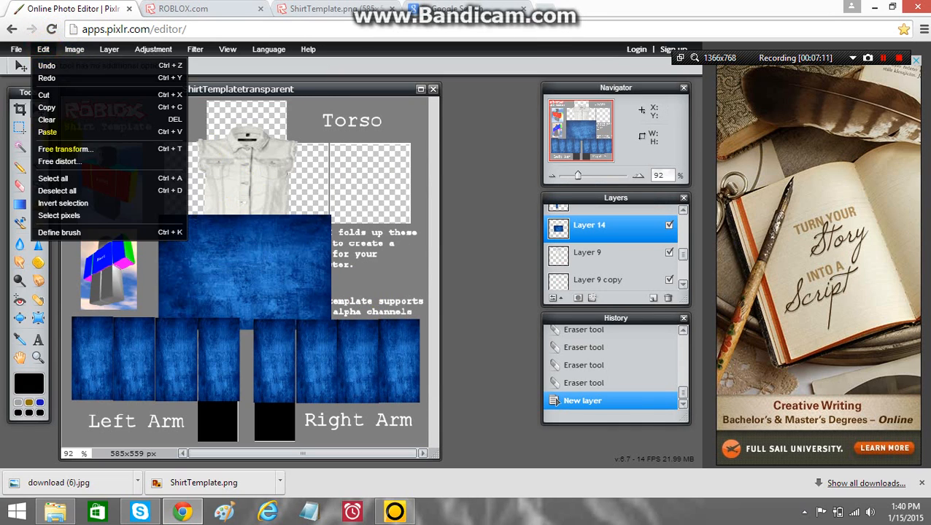
{"action": "left_click", "coordinate": [64, 149]}
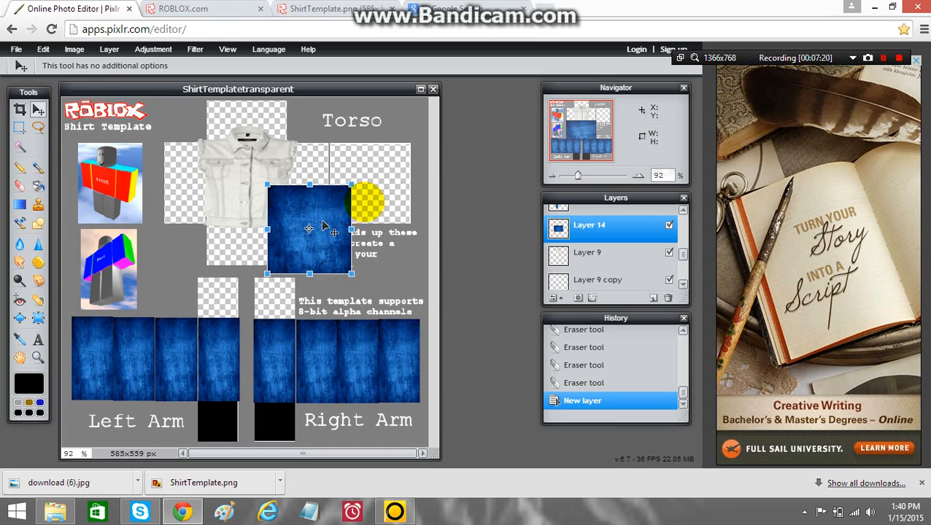
{"action": "left_click_drag", "start_coordinate": [309, 226], "coordinate": [368, 187]}
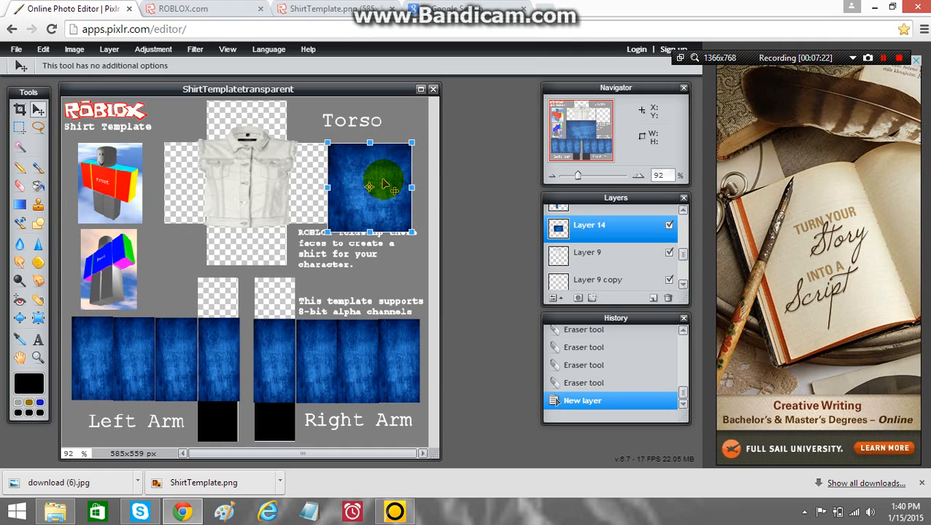
{"action": "mouse_move", "coordinate": [367, 231]}
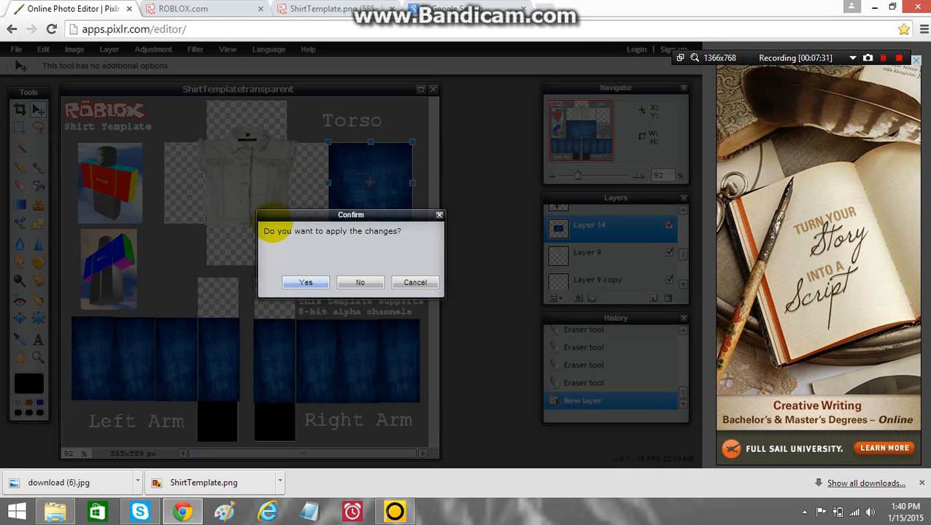
{"action": "left_click", "coordinate": [305, 283]}
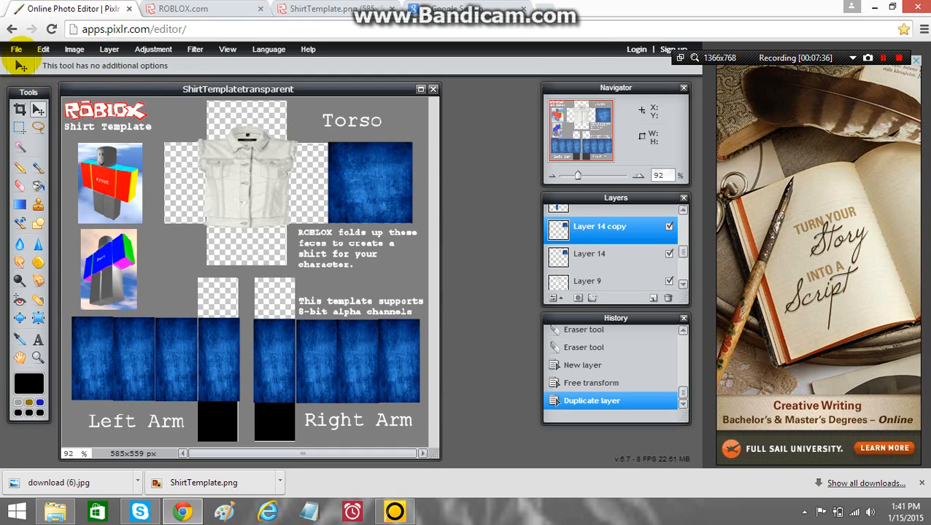
- Apply the transform to the jean copy and duplicate the jean patch layer
{"action": "left_click", "coordinate": [44, 50]}
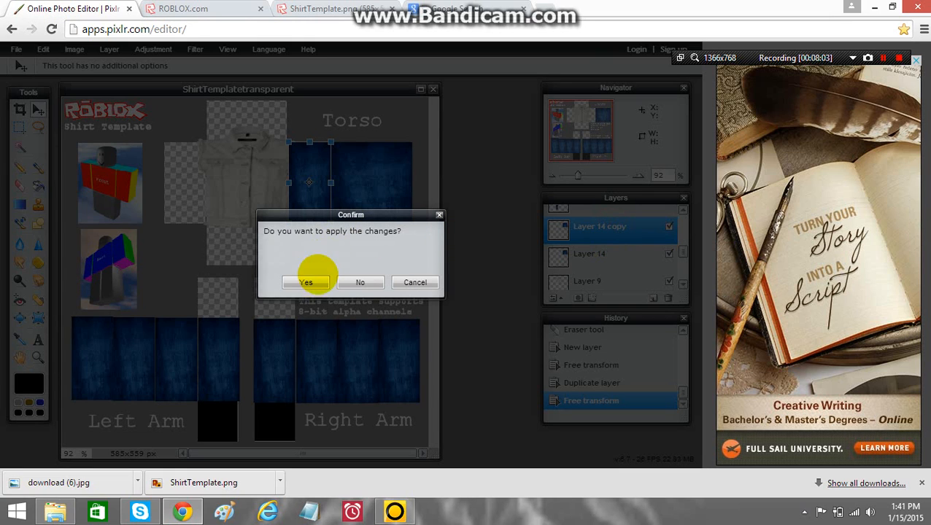
{"action": "left_click", "coordinate": [306, 283]}
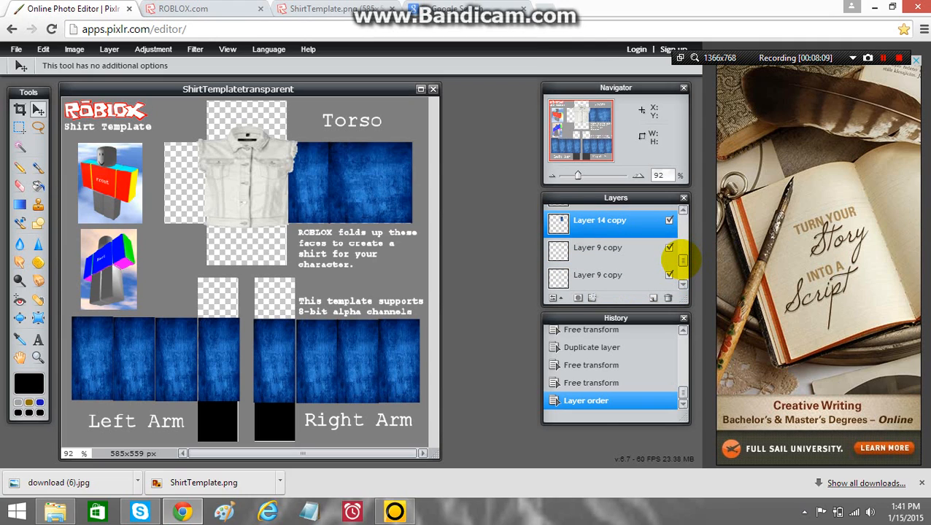
{"action": "left_click", "coordinate": [108, 49]}
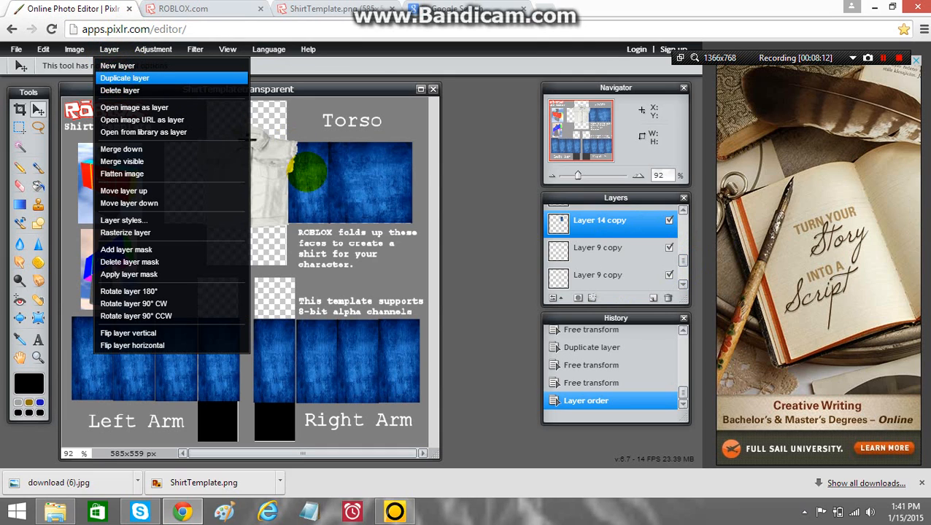
{"action": "left_click", "coordinate": [124, 79]}
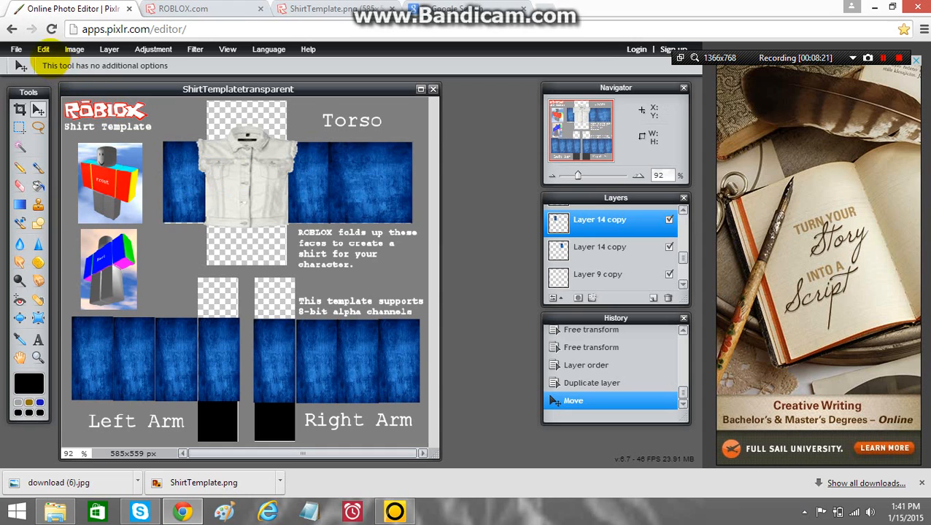
- Free-transform the duplicated jean patch onto the left torso panel
{"action": "left_click", "coordinate": [44, 50]}
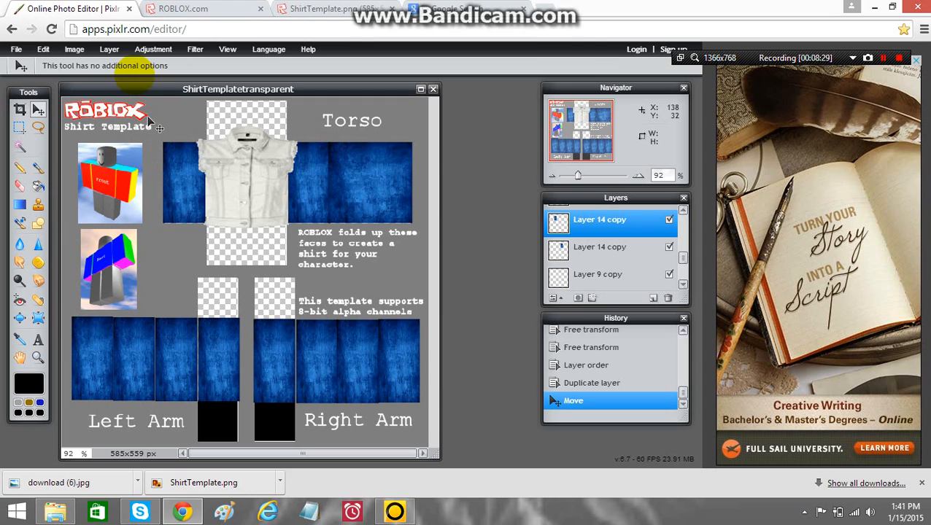
{"action": "left_click", "coordinate": [108, 49]}
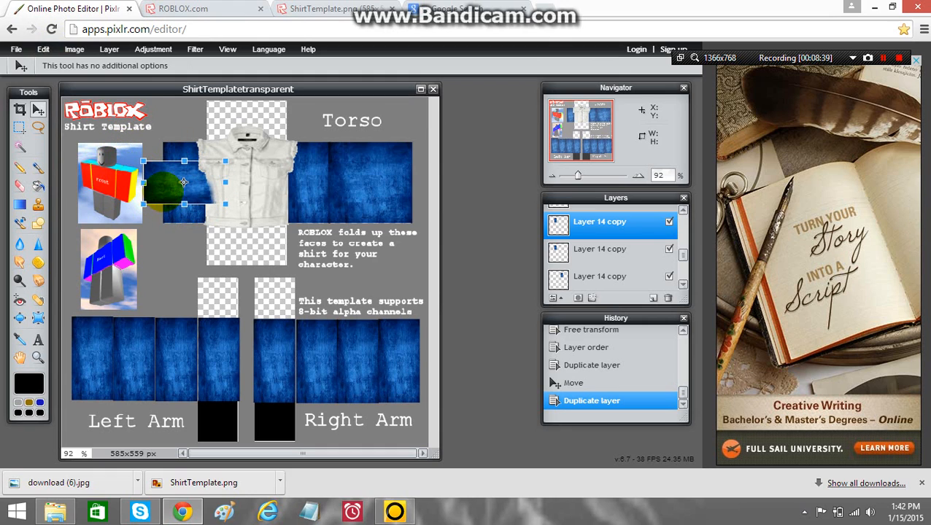
{"action": "left_click_drag", "start_coordinate": [183, 183], "coordinate": [245, 129]}
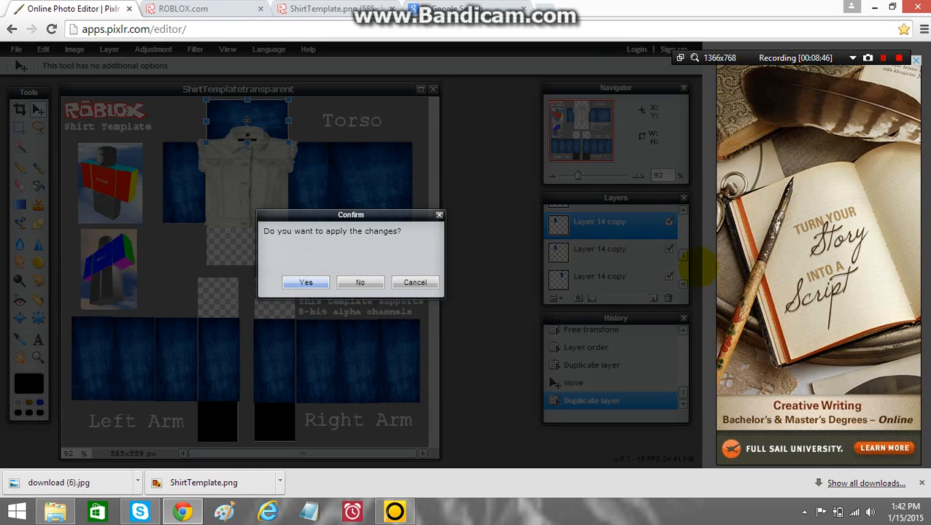
- Apply the jean copy's transform, then fill a transparent gap on Layer 0 with dark blue
{"action": "left_click", "coordinate": [304, 283]}
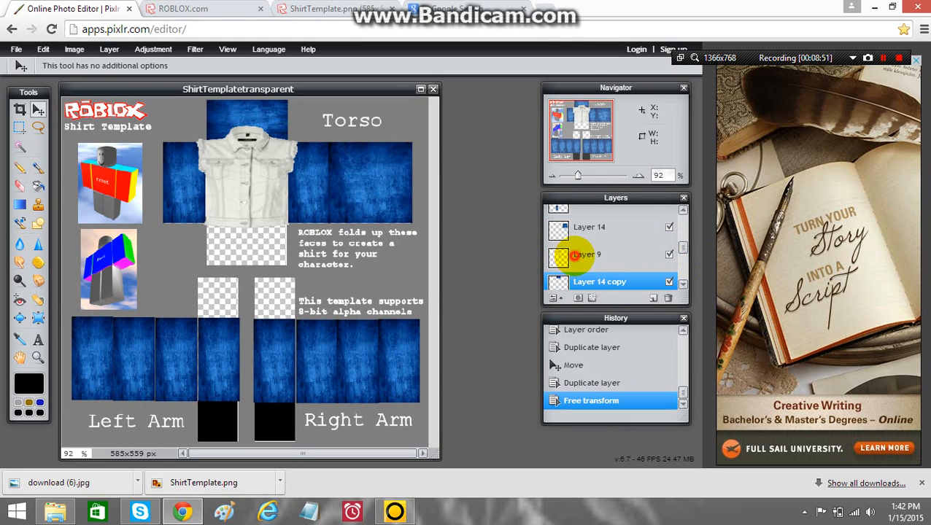
{"action": "left_click", "coordinate": [586, 254]}
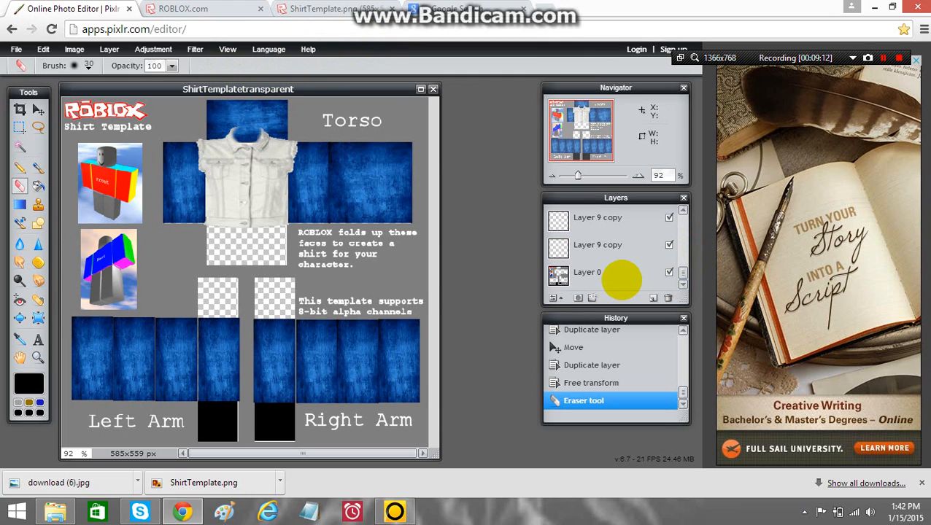
{"action": "left_click", "coordinate": [586, 272]}
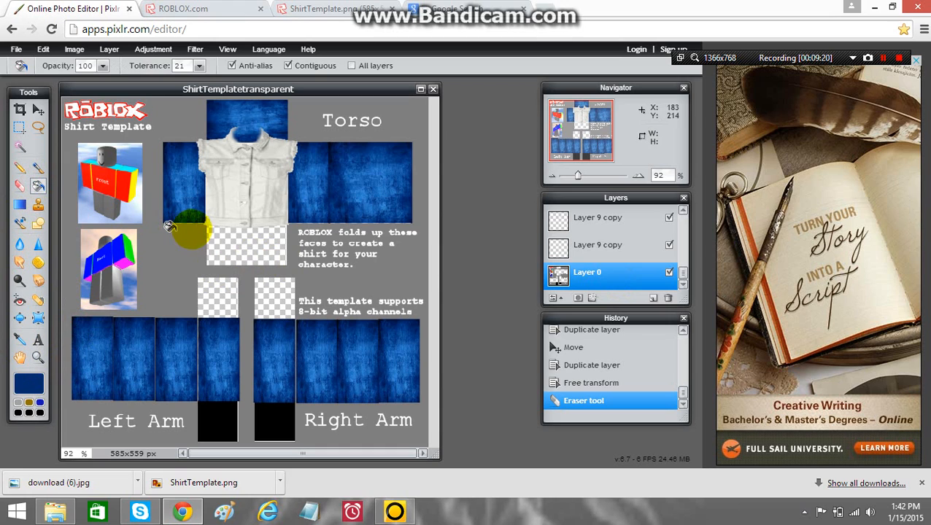
{"action": "left_click", "coordinate": [218, 298]}
{"action": "type", "text": "T"}
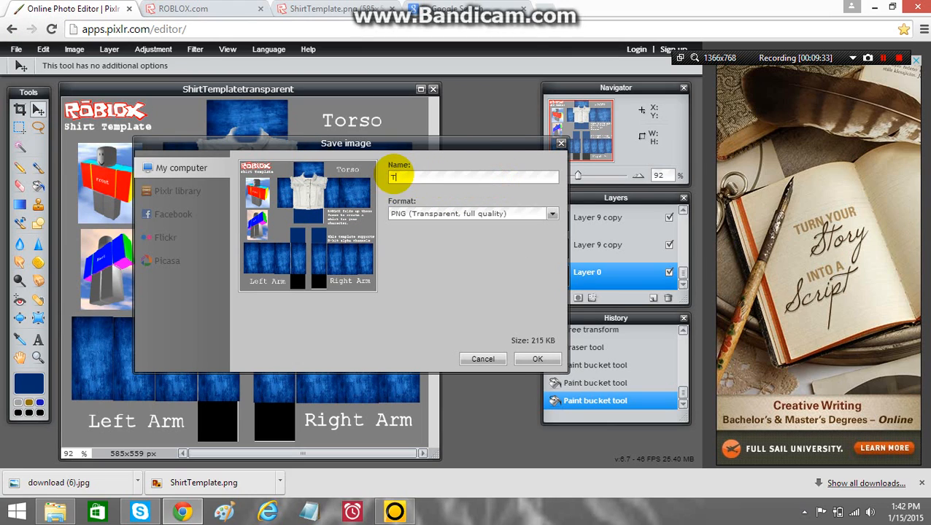
- Save the design as PNG 'Test 6' in the Fabric and stuff folder and return to Roblox
{"action": "type", "text": "est 6"}
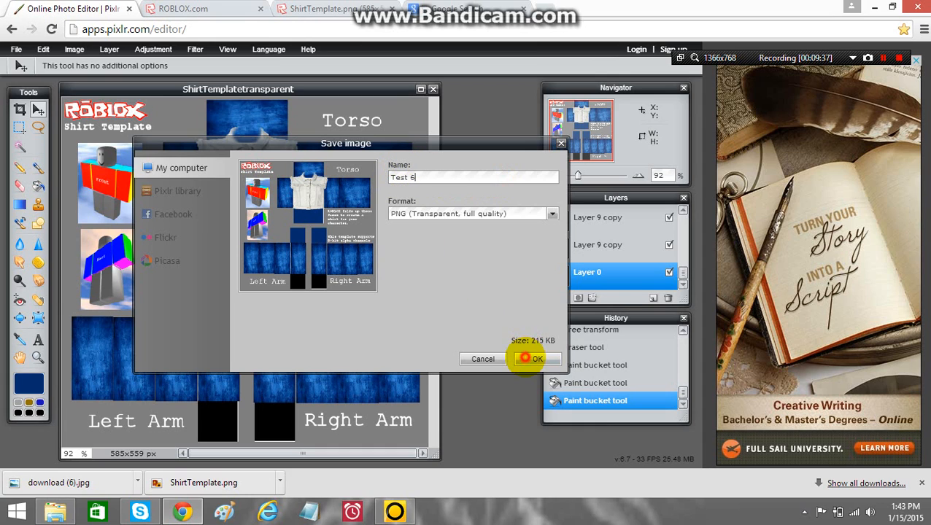
{"action": "left_click", "coordinate": [537, 359]}
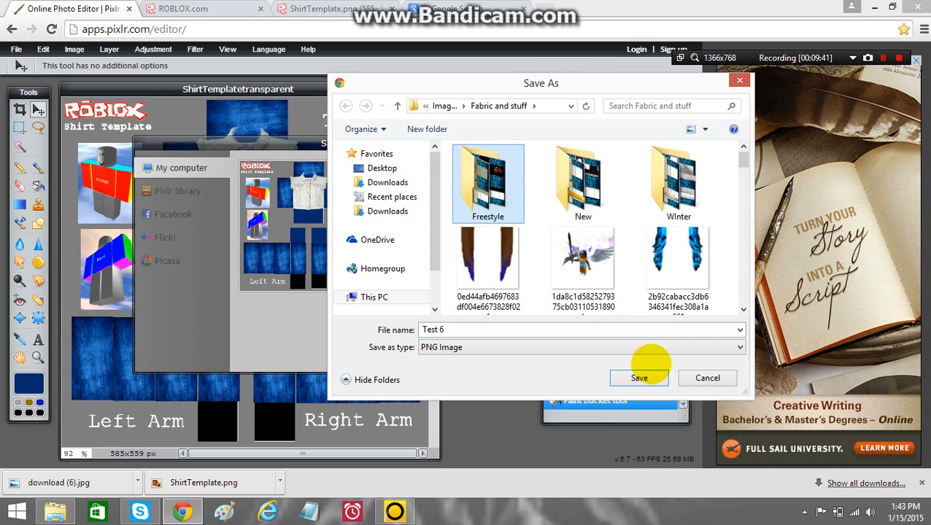
{"action": "left_click", "coordinate": [639, 376]}
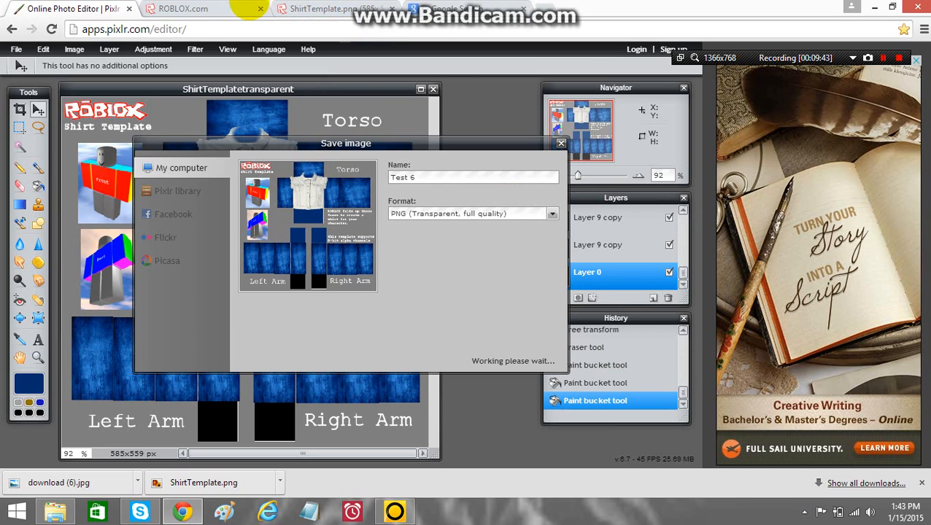
{"action": "left_click", "coordinate": [182, 9]}
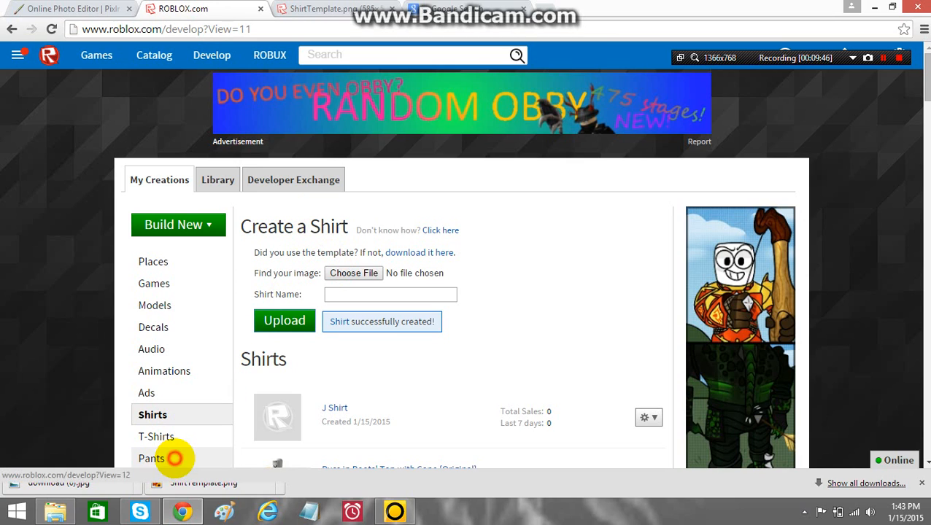
- Go to the Pants section of My Creations from the left sidebar
{"action": "left_click", "coordinate": [152, 458]}
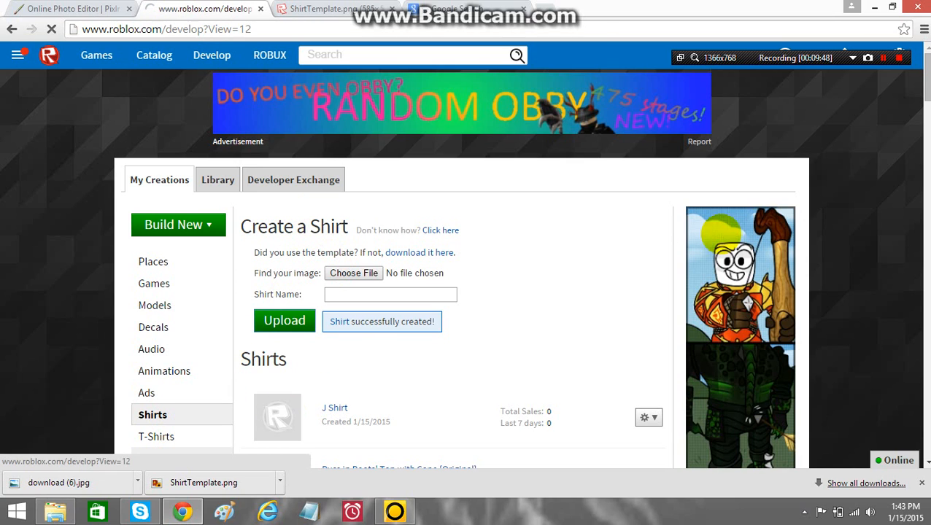